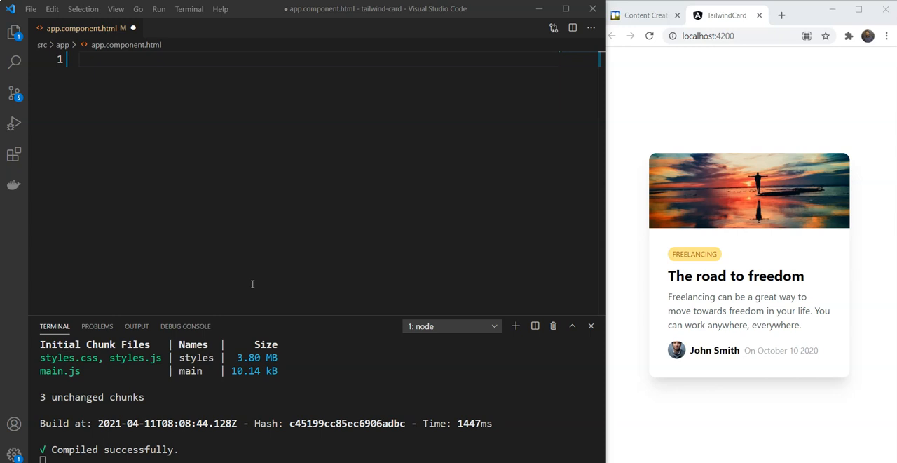
mouse_move(783, 279)
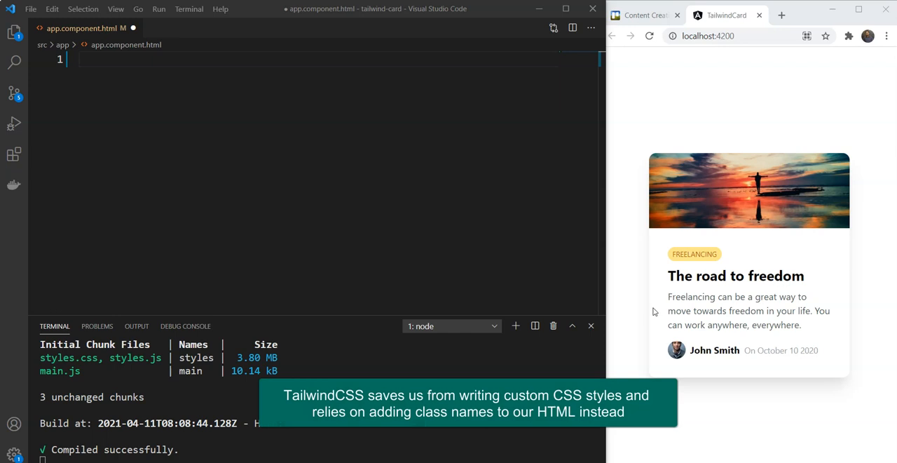
mouse_move(339, 293)
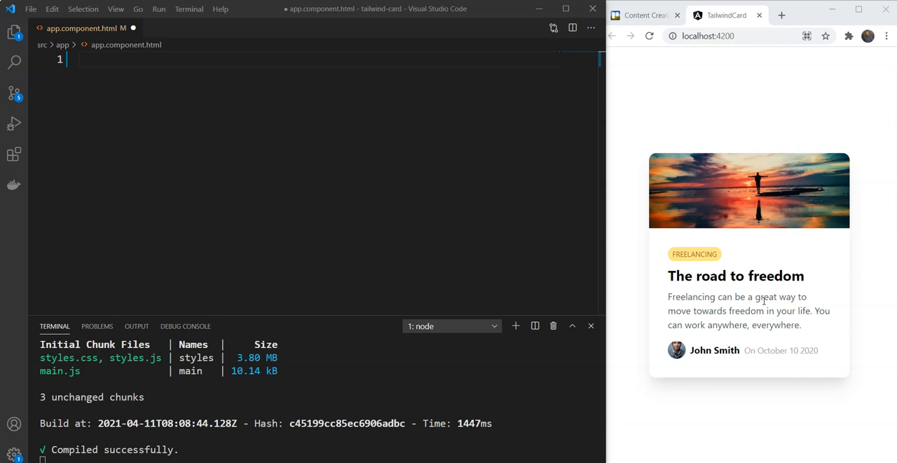
mouse_move(500, 295)
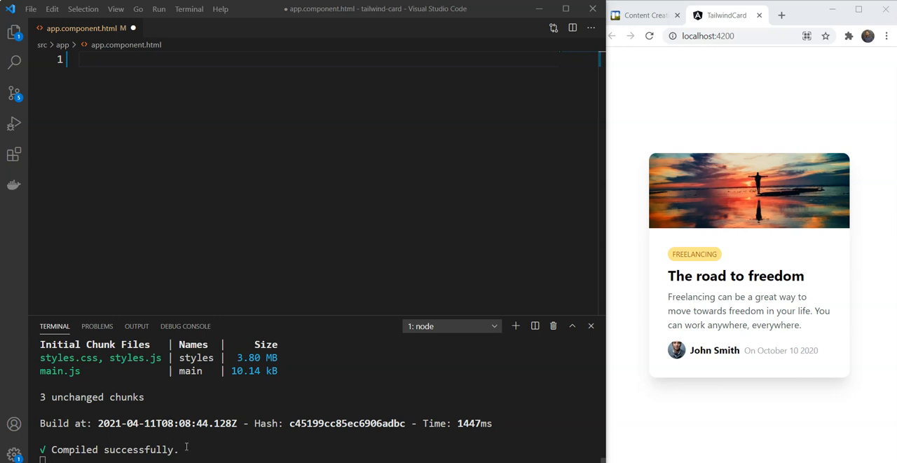
mouse_move(242, 449)
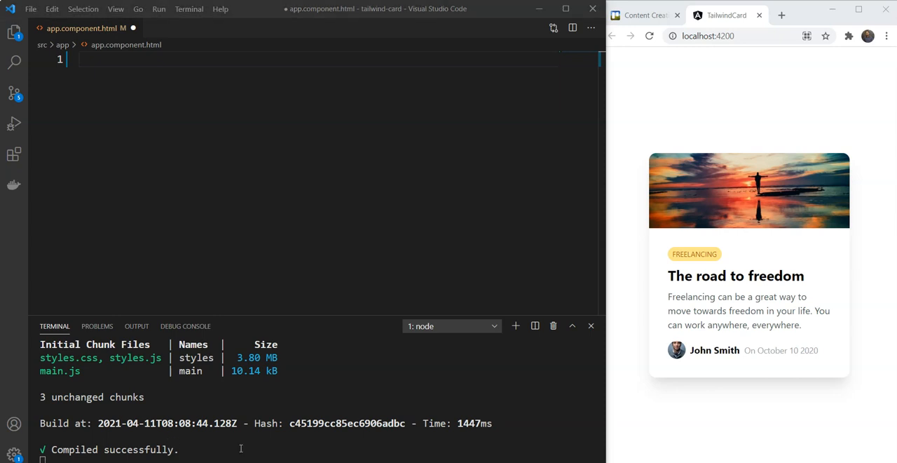
mouse_move(364, 409)
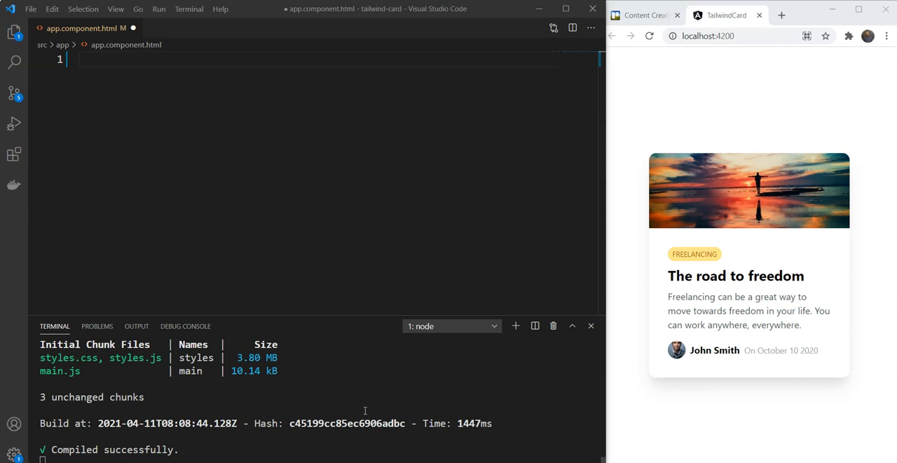
mouse_move(336, 437)
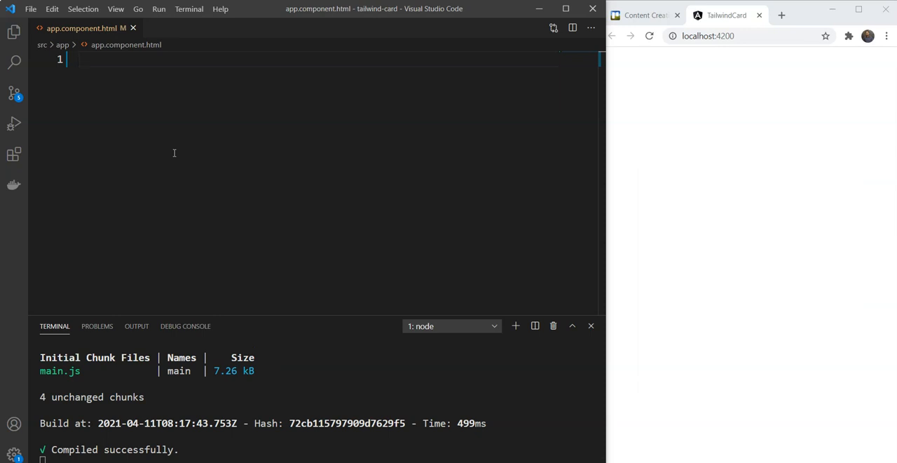
mouse_move(109, 67)
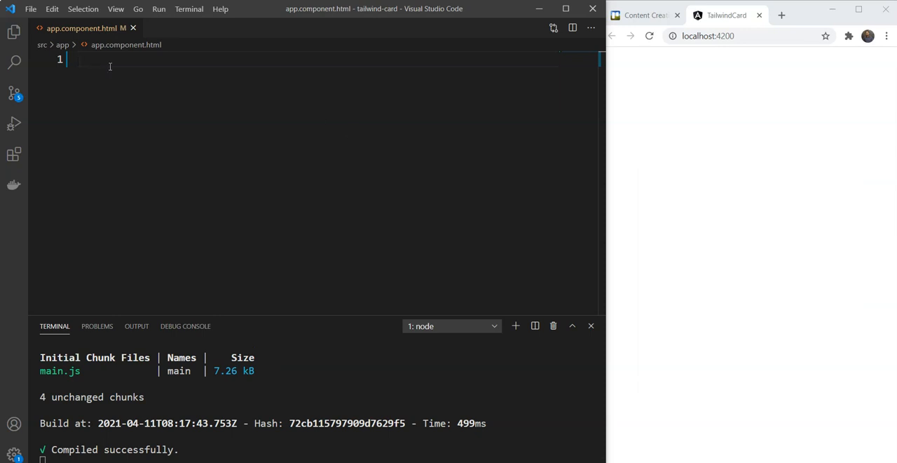
Step: Add a div with class h-screen w-screen, trying and then removing a yellow background
type("<div>")
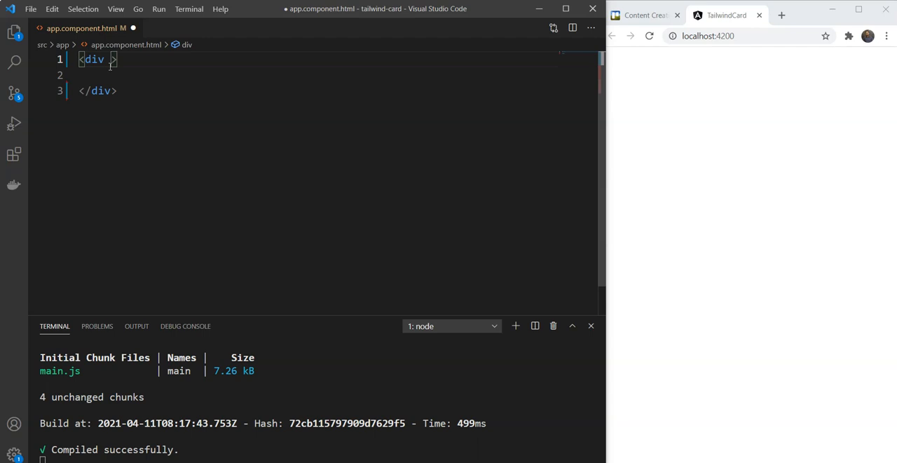
type("class=\"\"")
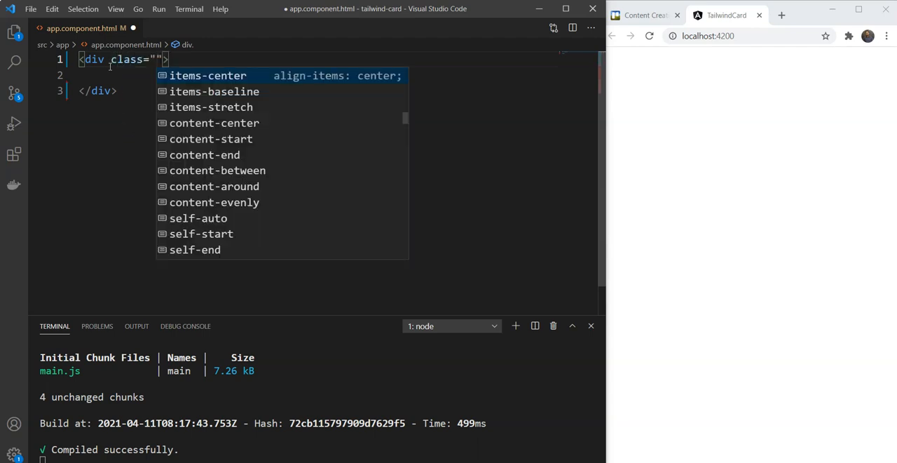
type("h-screen w-screen")
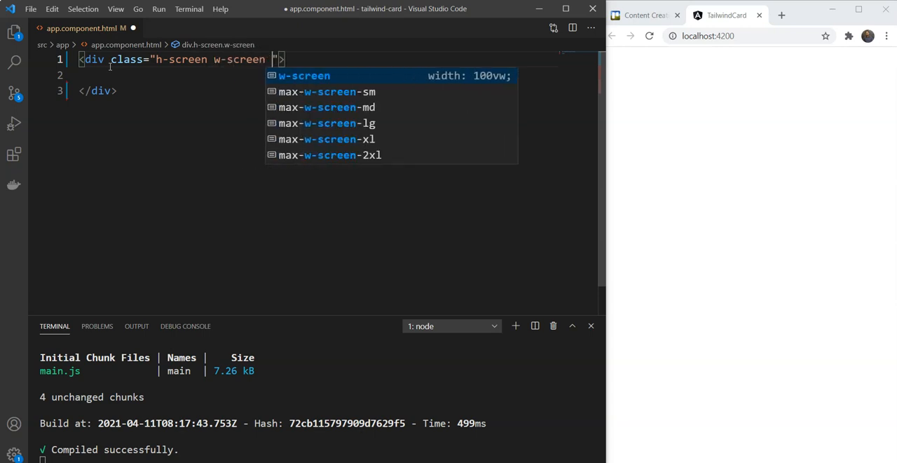
type("bg")
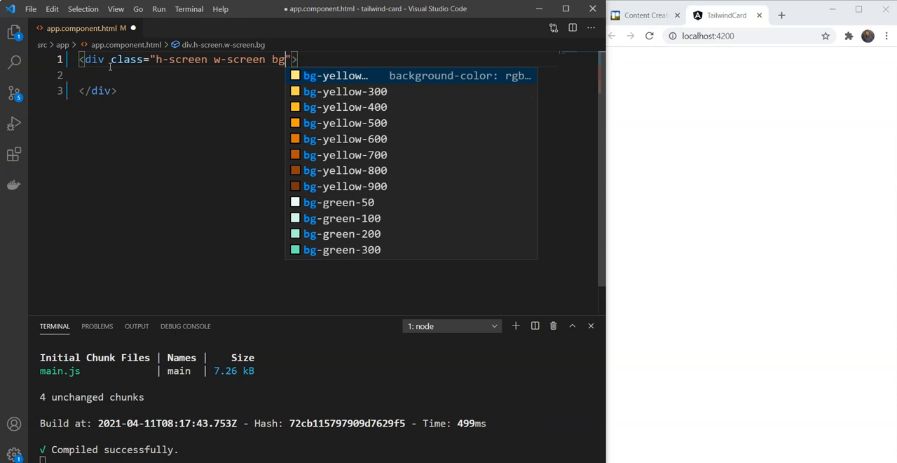
left_click(345, 107)
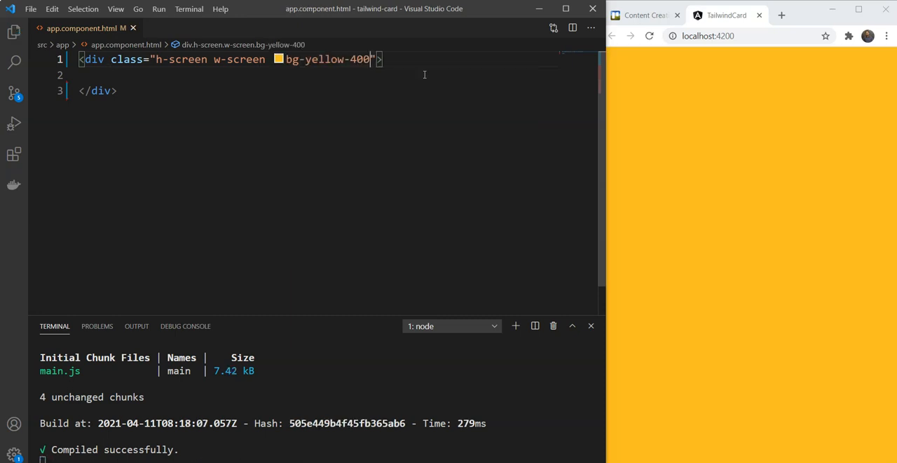
key("Backspace")
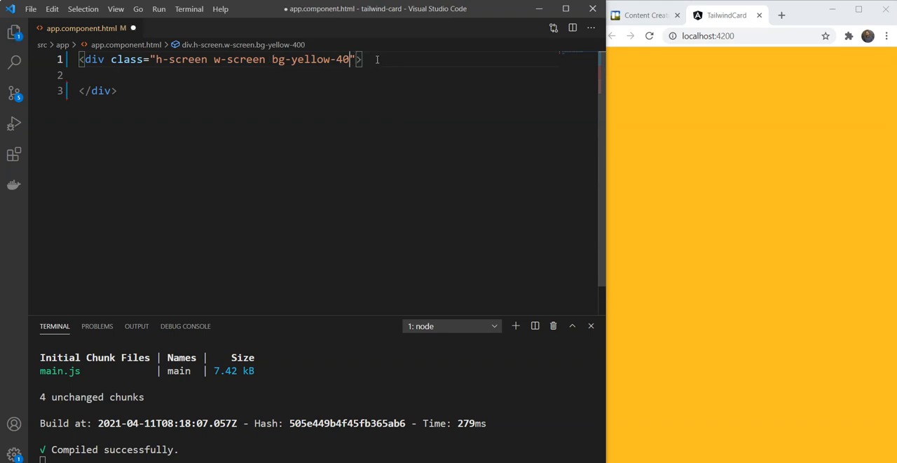
Step: Make the container flex items-center justify-center with Hello centered, then clear the placeholder
type("flex")
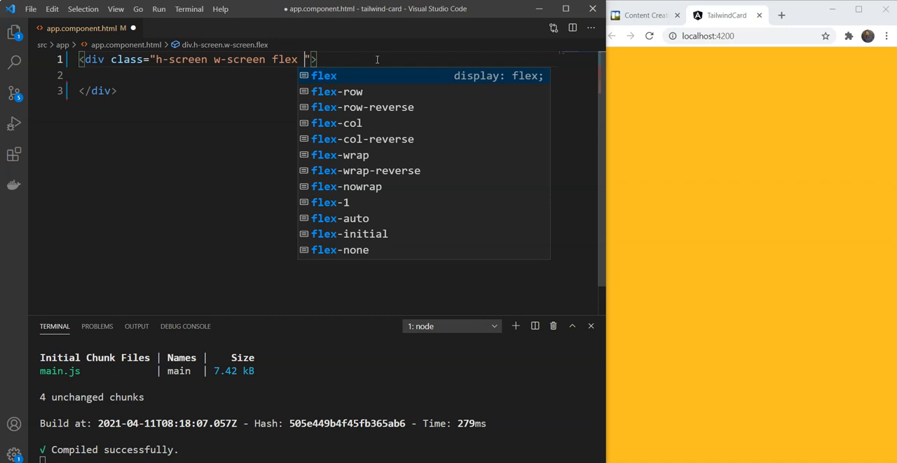
type("items-center justify-center")
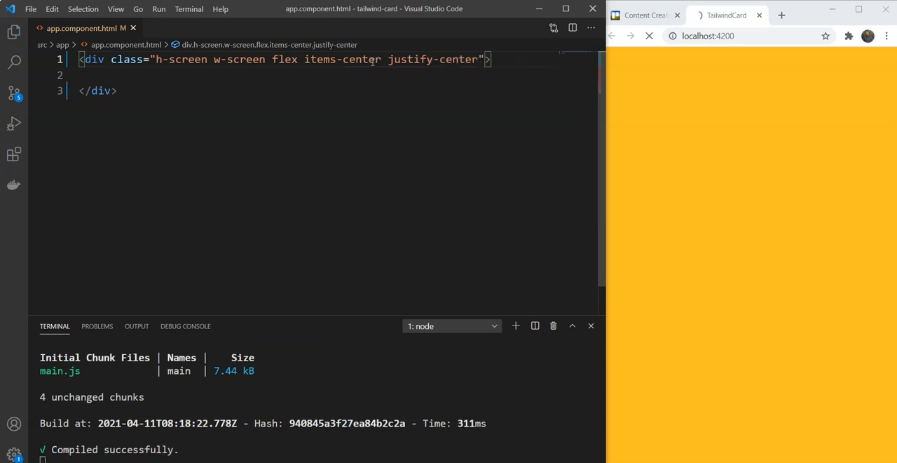
type("Hello")
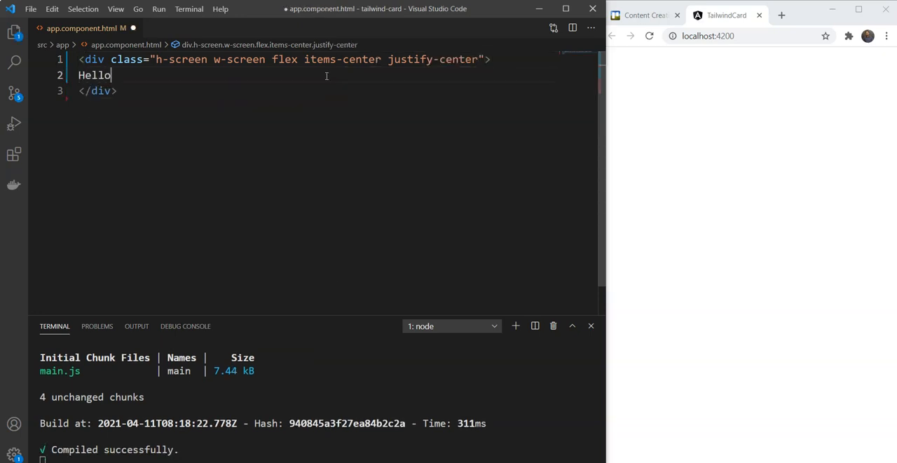
key("ctrl+s")
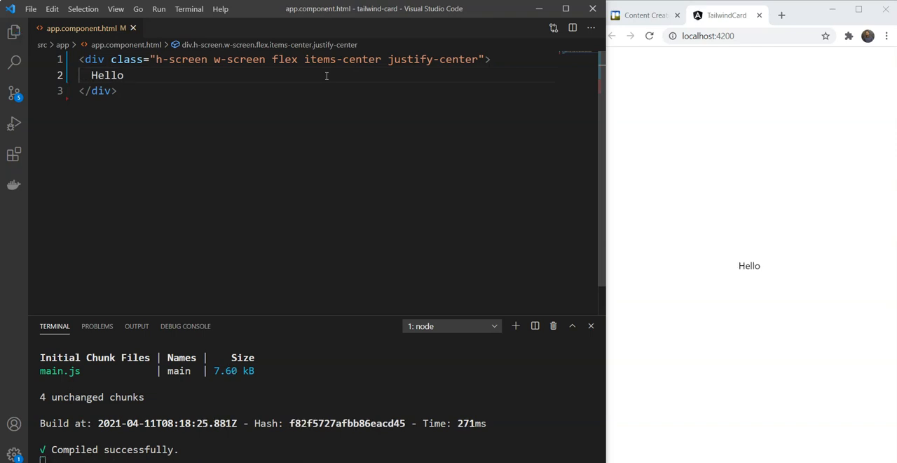
key("Backspace")
type("<div></div>")
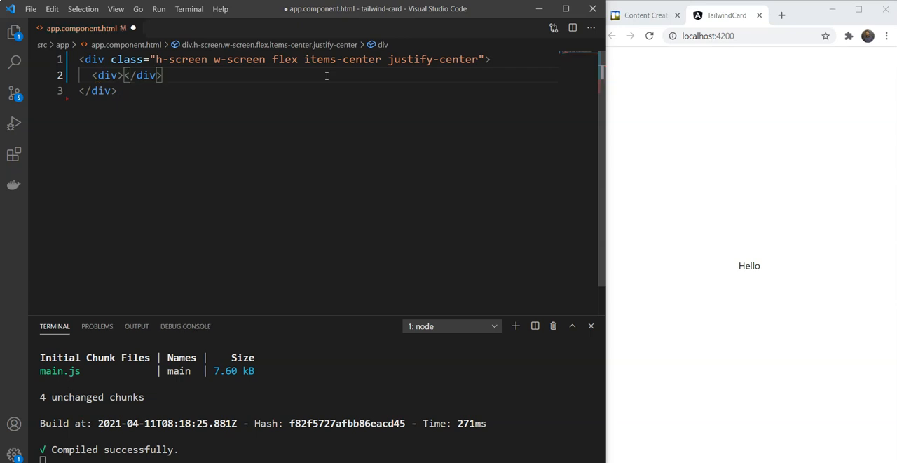
Step: Nest an inner card div with classes w-2/3 rounded-xl shadow-xl
type("class=\"\">")
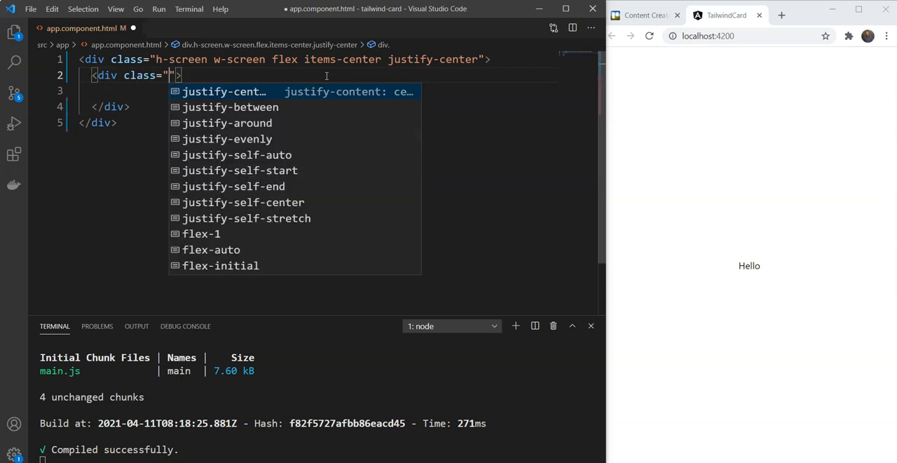
type("w-2/3")
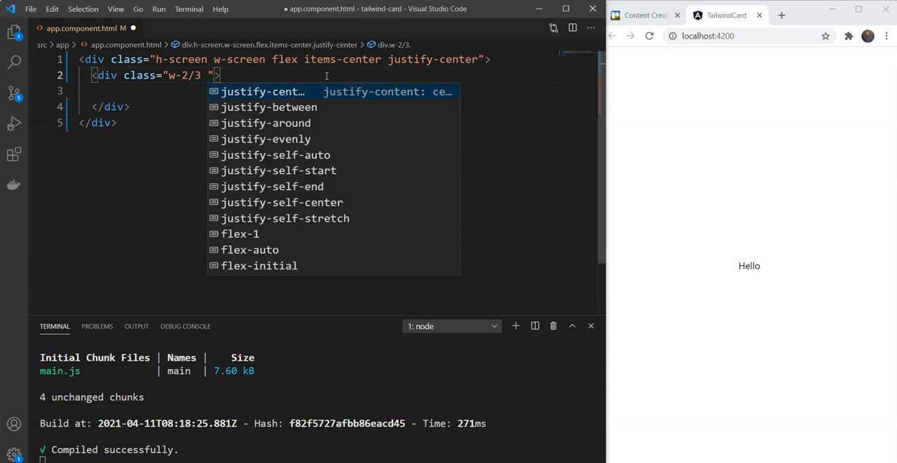
type("round")
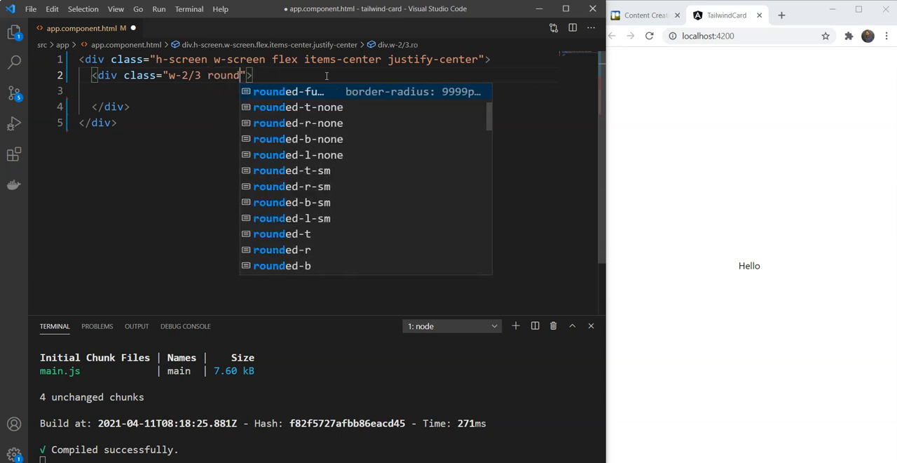
type("-xl")
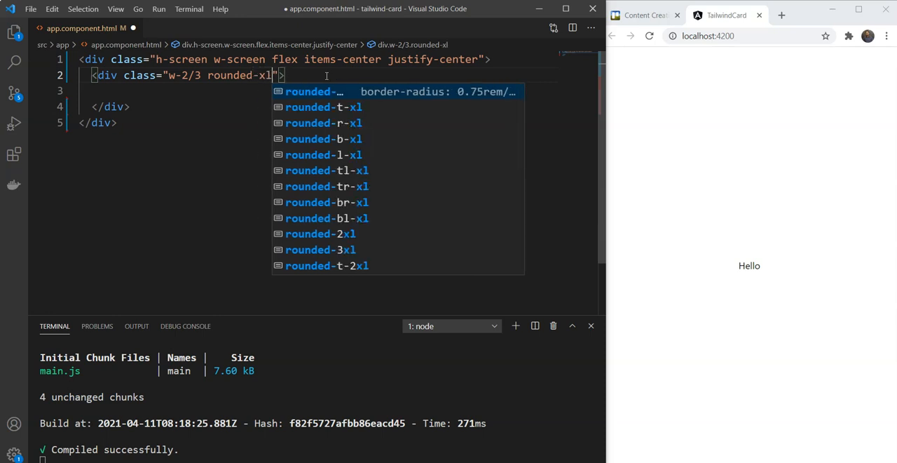
type("shad")
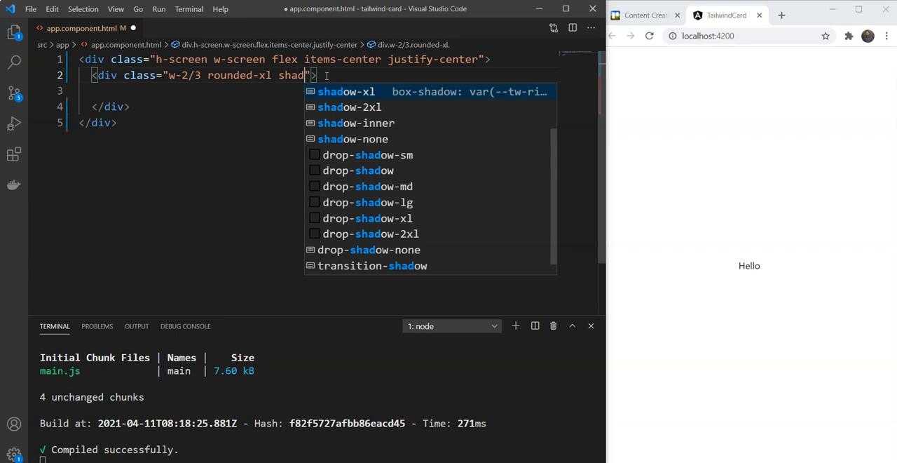
type("-xl")
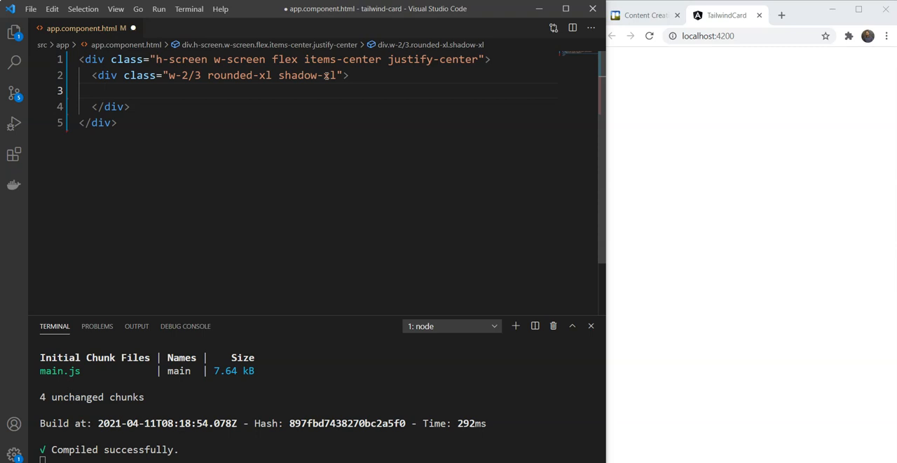
Step: Add an img tag inside the card with its src pointing to the Unsplash 400x250 photo
type("<img >")
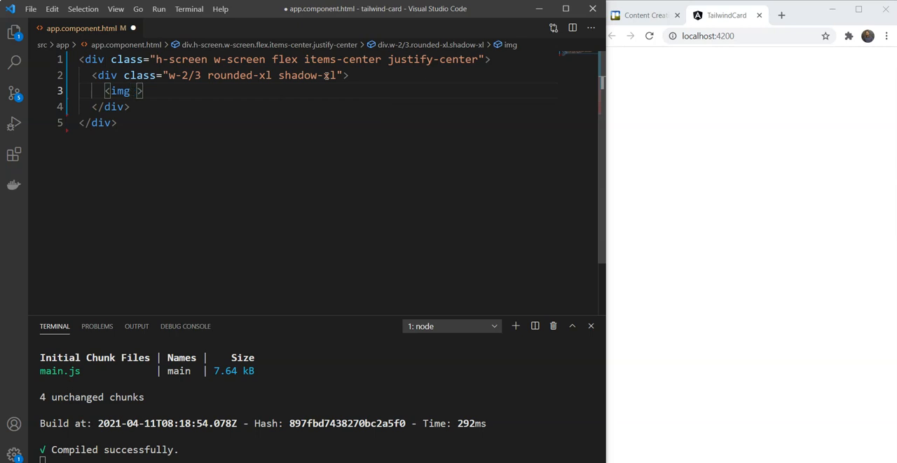
type("src=\"\"")
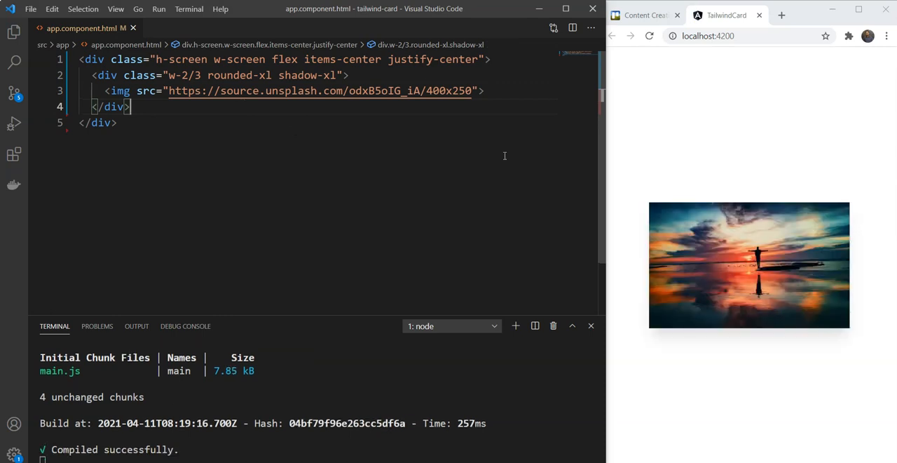
mouse_move(506, 95)
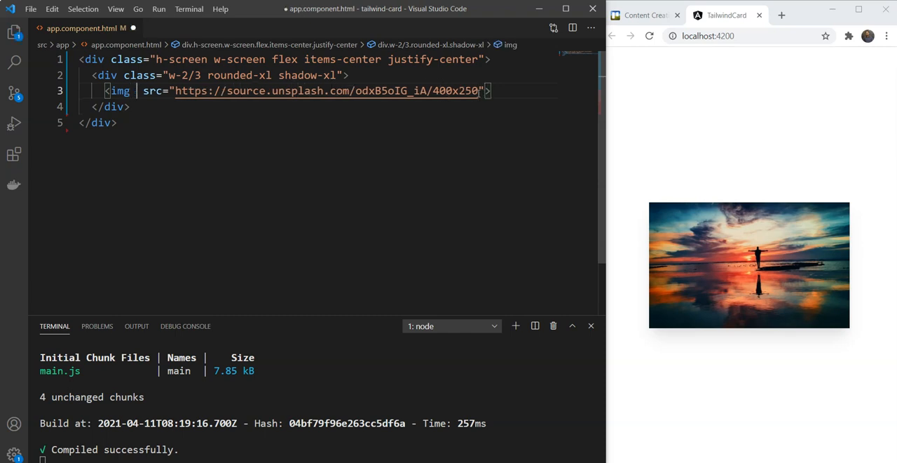
Step: Give the cover image classes w-full and rounded-t-xl
type("class=\"\"")
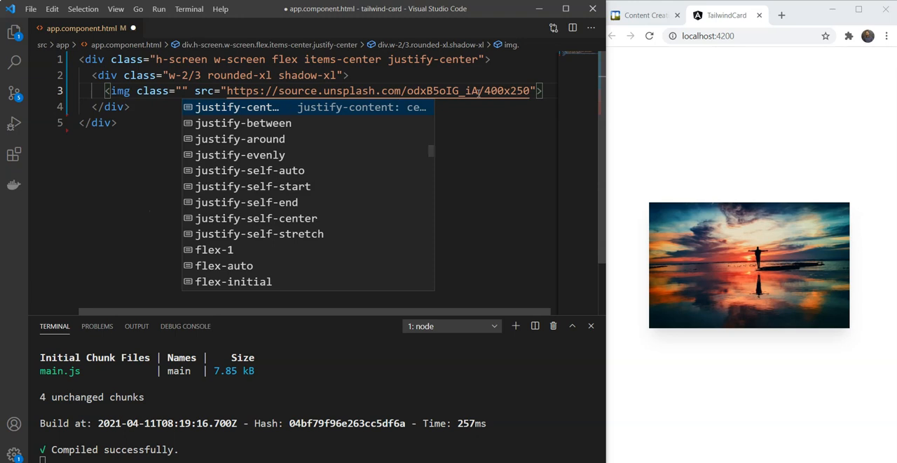
type("w-full")
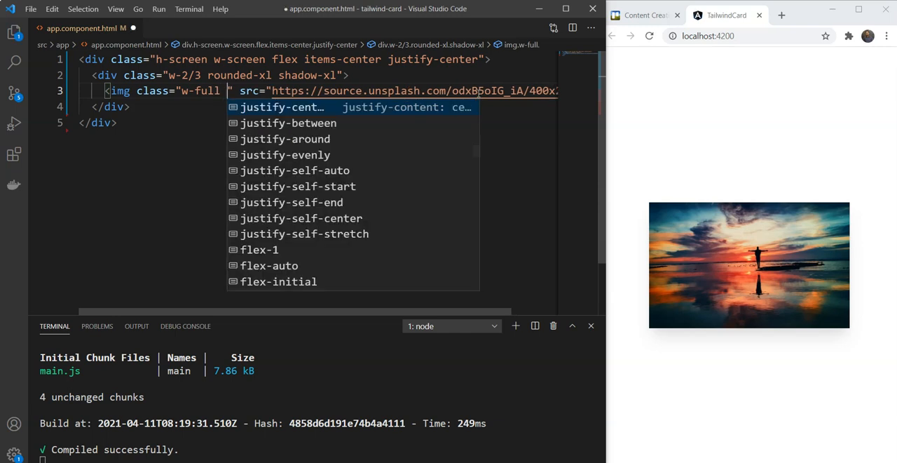
type("rounded-")
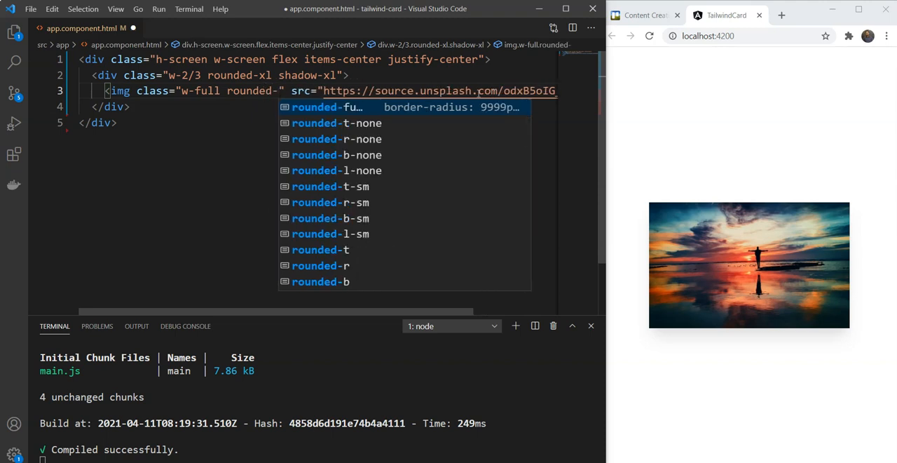
type("t-xl")
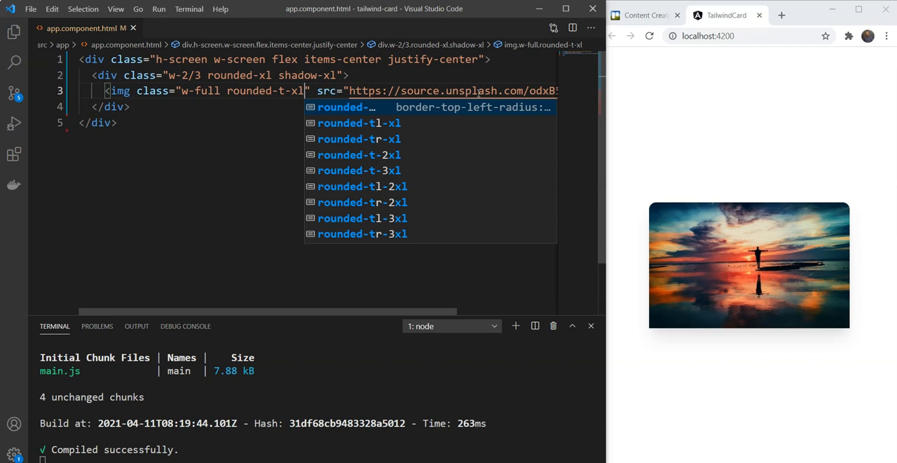
Step: Add h-36 and object-cover so the image crops to a short banner
type("h-")
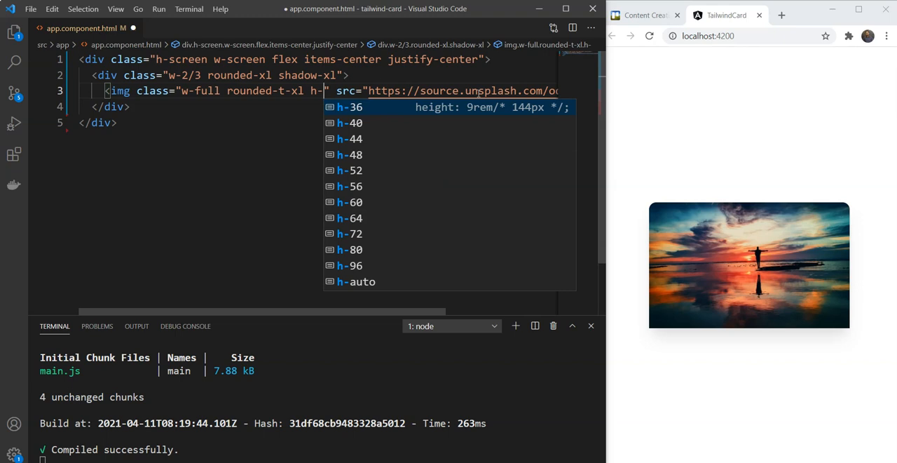
type("36")
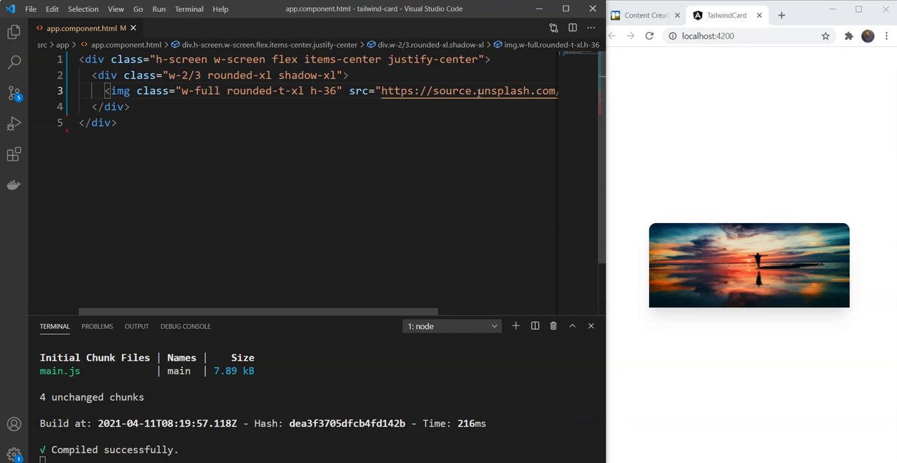
type("object-cover")
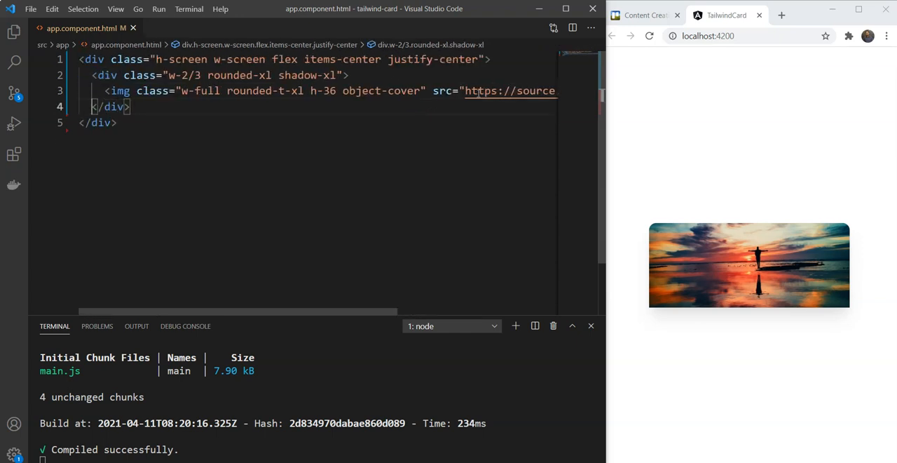
key("Enter")
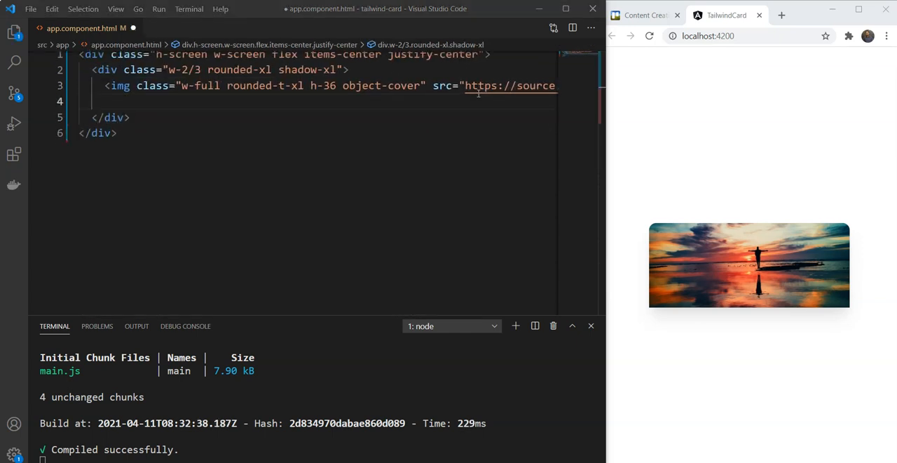
Step: Add a p-6 padded div under the image holding a flex flex-row div
type("<div>")
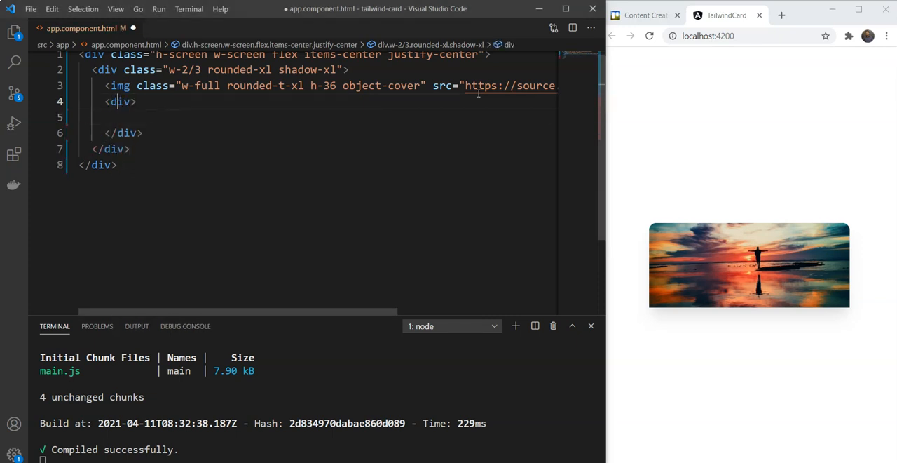
type("class=\"\"")
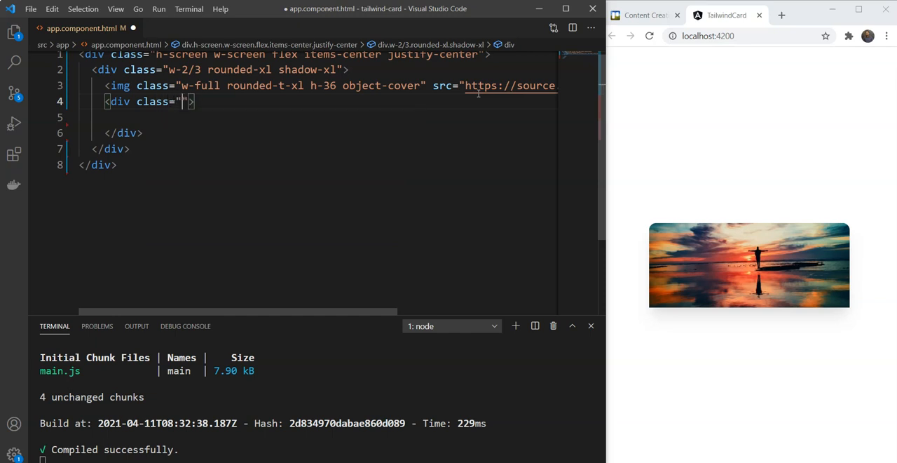
type("p-6")
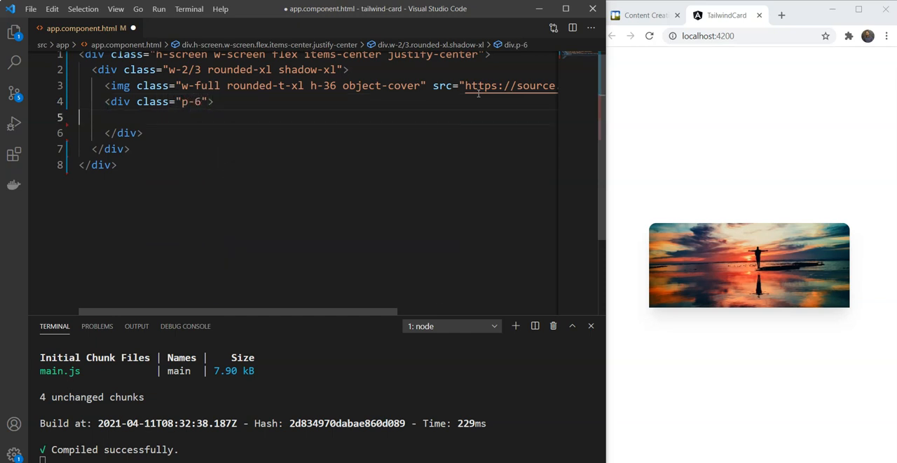
type("<div></div>")
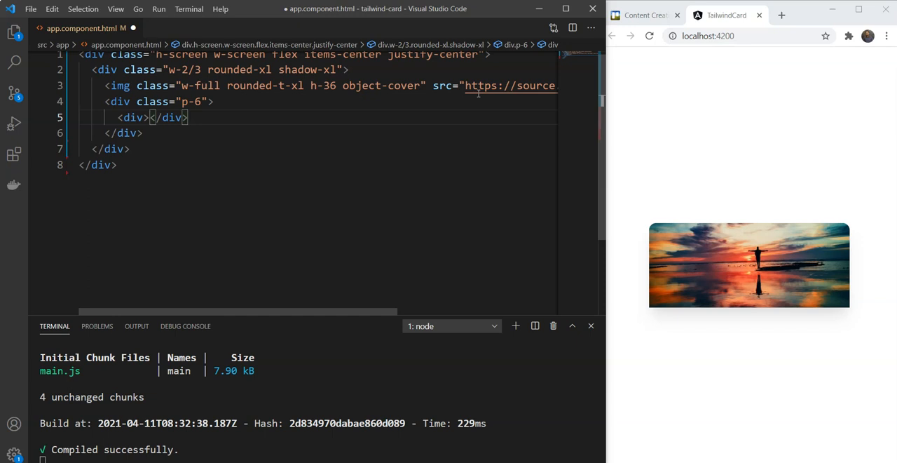
type("clas>")
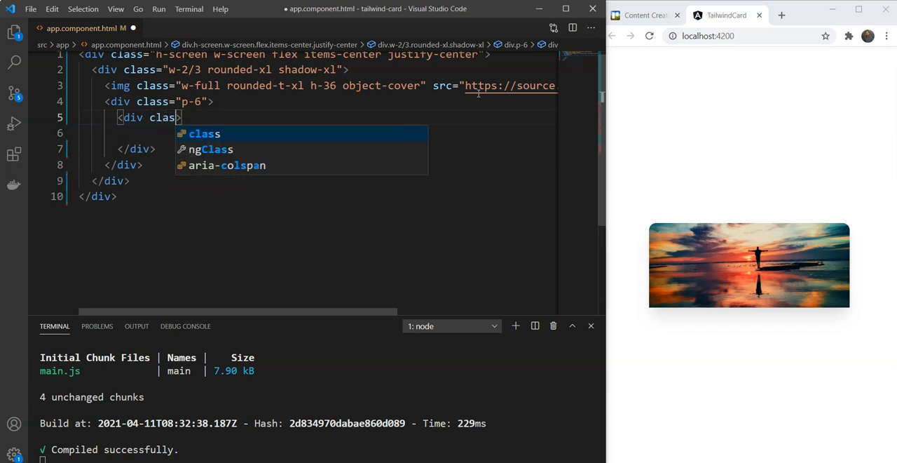
type("flex flex-row\"")
left_click(314, 133)
type("<div></div>")
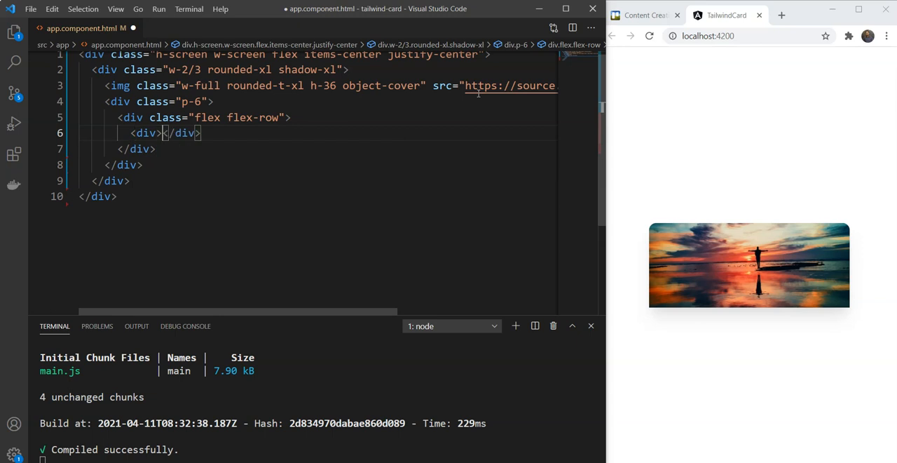
Step: Write freelancing in the inner div and style it uppercase text-xs
type("freelanc")
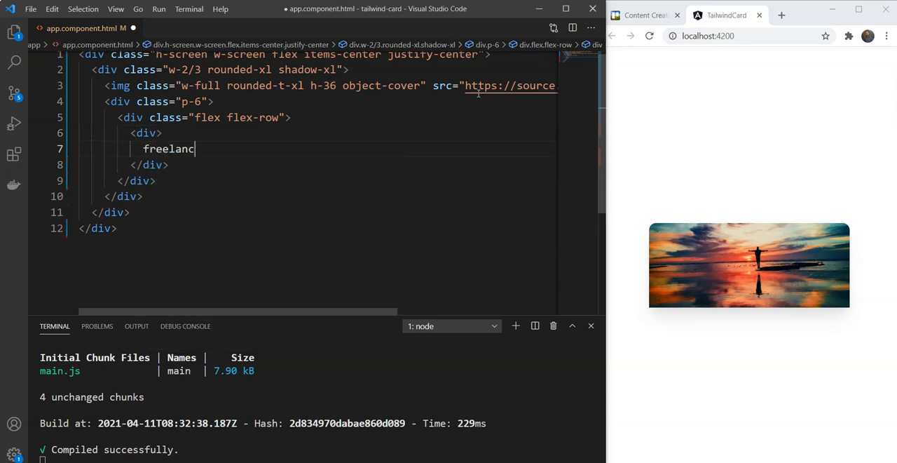
type("ing")
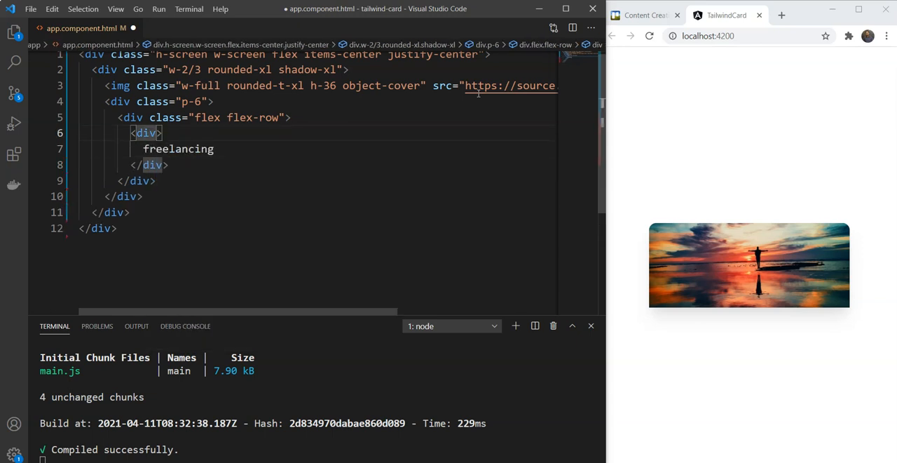
key("ctrl+s")
type(" class=\"")
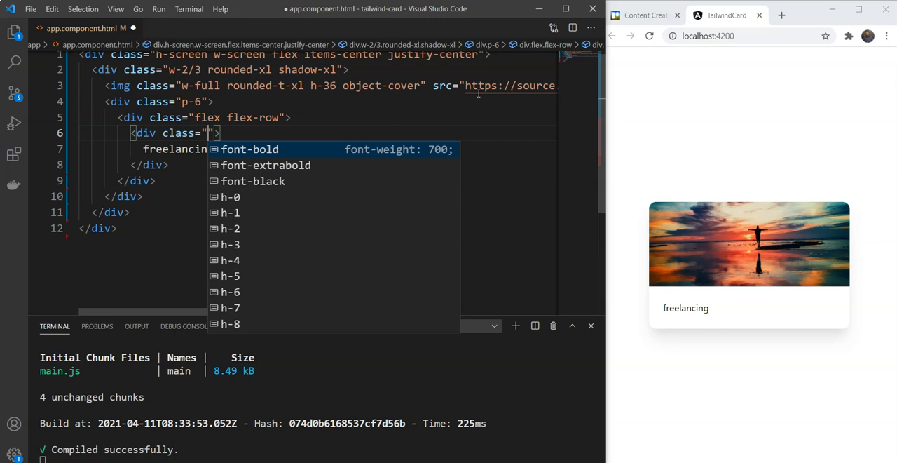
type("uppercase")
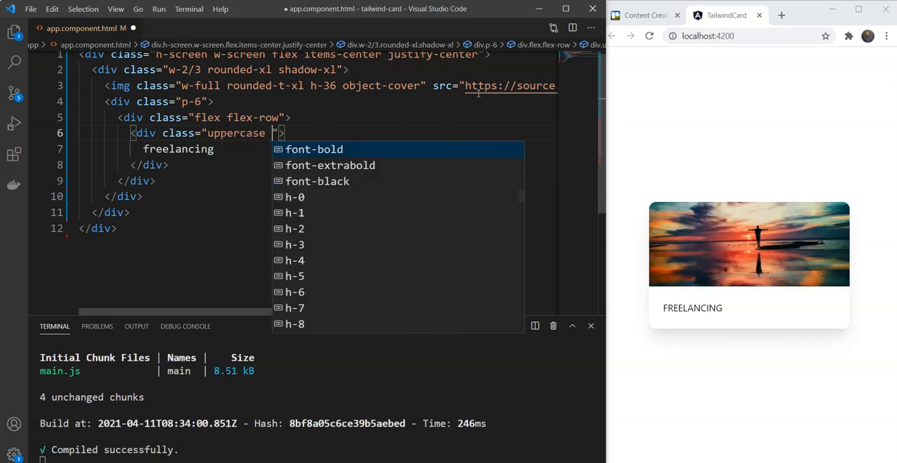
type("text")
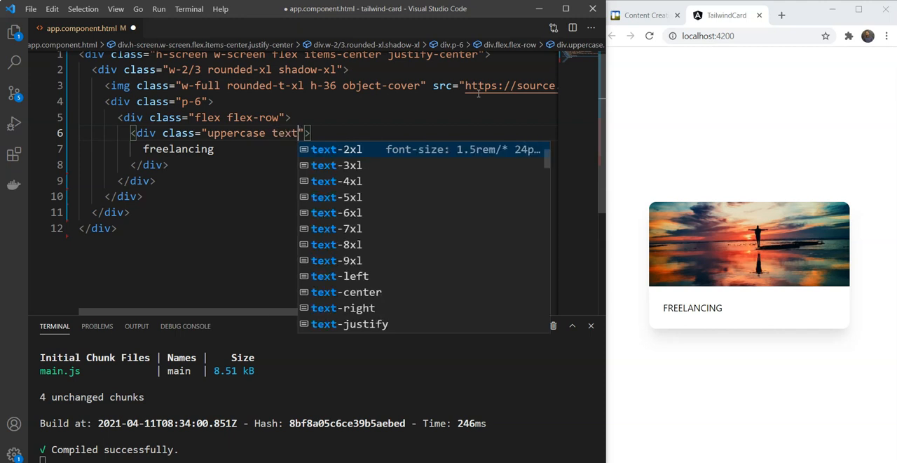
type("-xs")
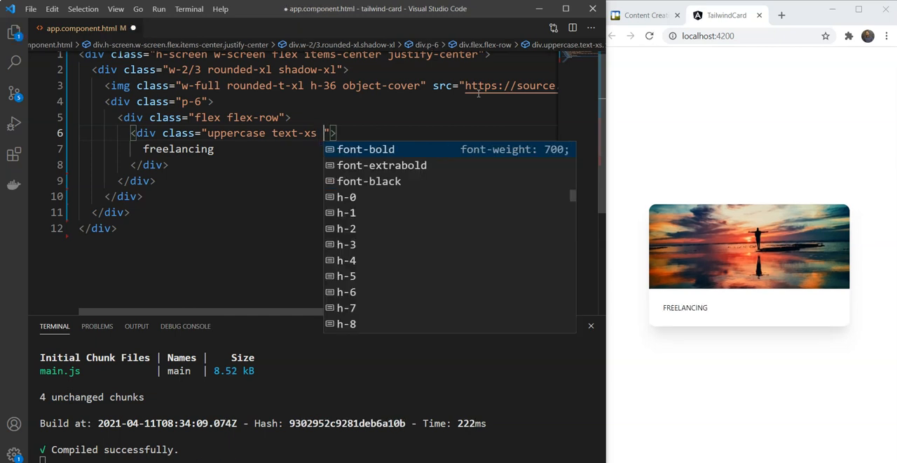
Step: Color the tag text-yellow-700 on a bg-yellow-200 background
type("t")
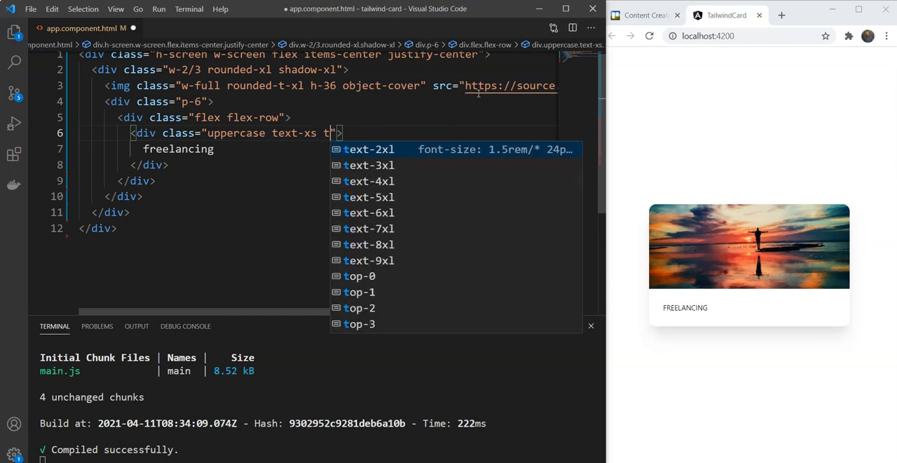
type("ext-")
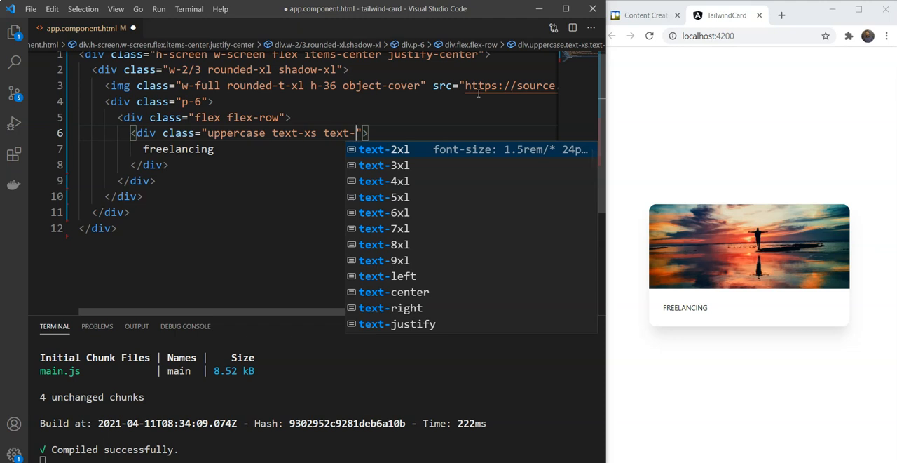
type("yellow-700")
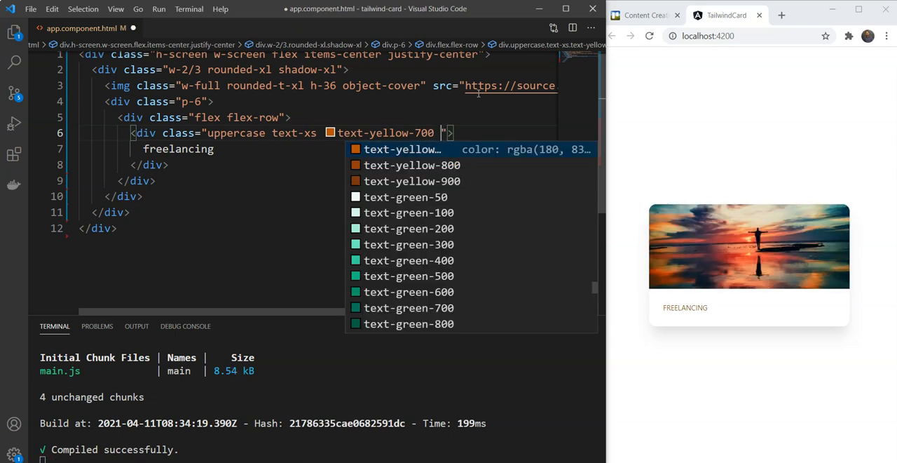
type("bg-yellow-200")
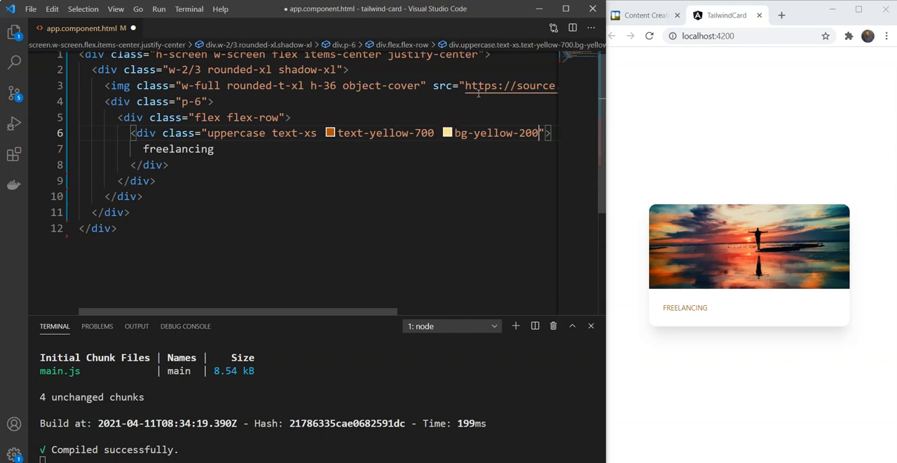
key("ctrl+s")
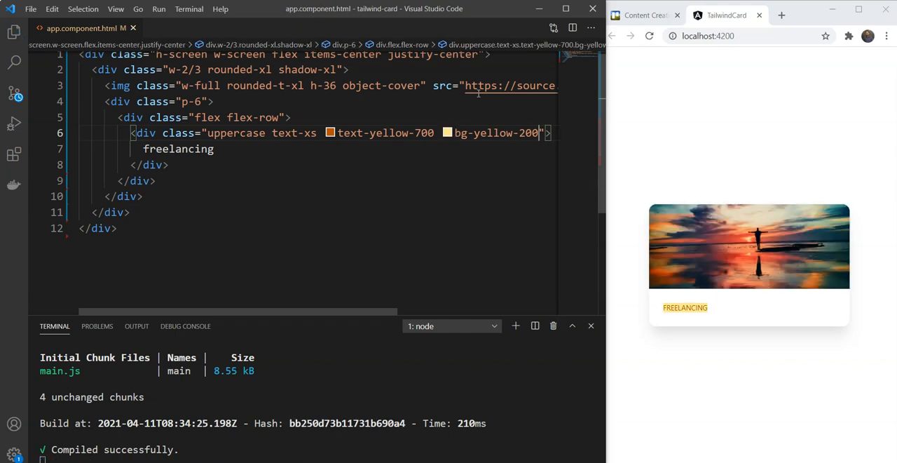
Step: Pad the tag with px-2 py-1 and round it with rounded-xl
type("p")
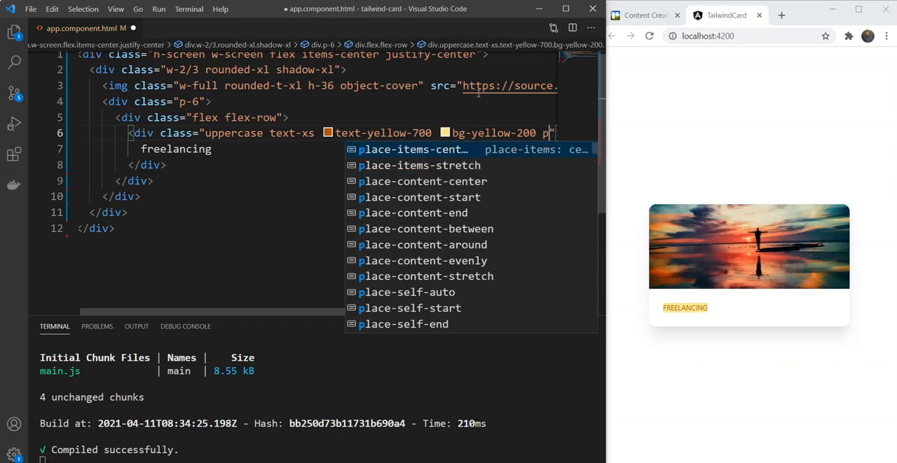
type("x")
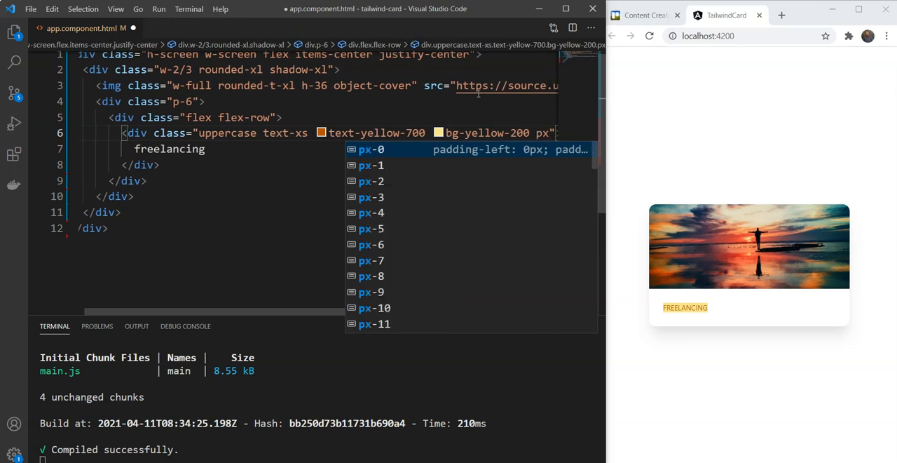
type("2 py-1")
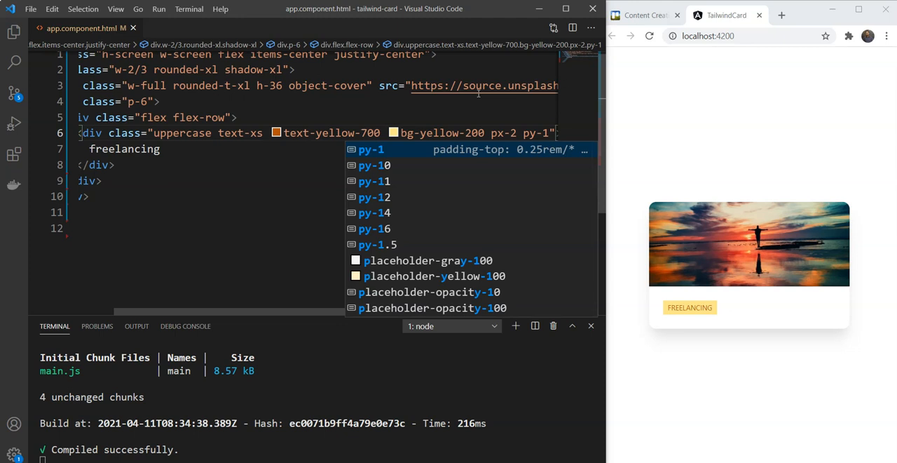
type("rounded-xl")
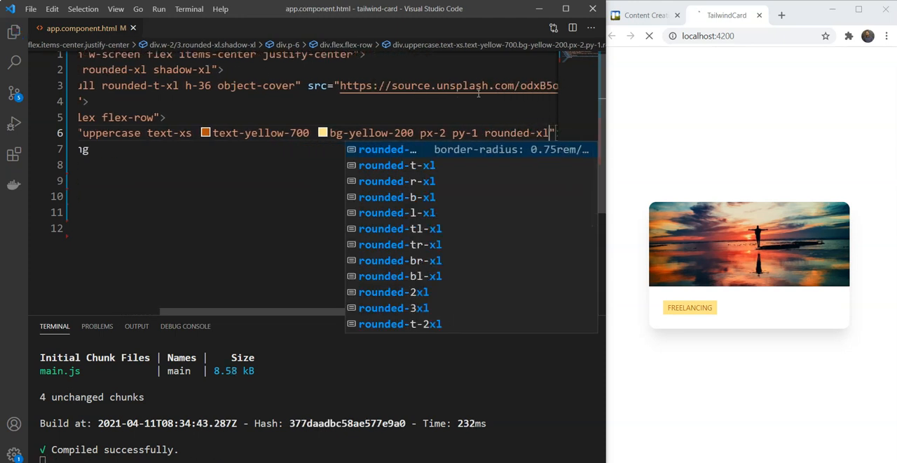
key("Escape")
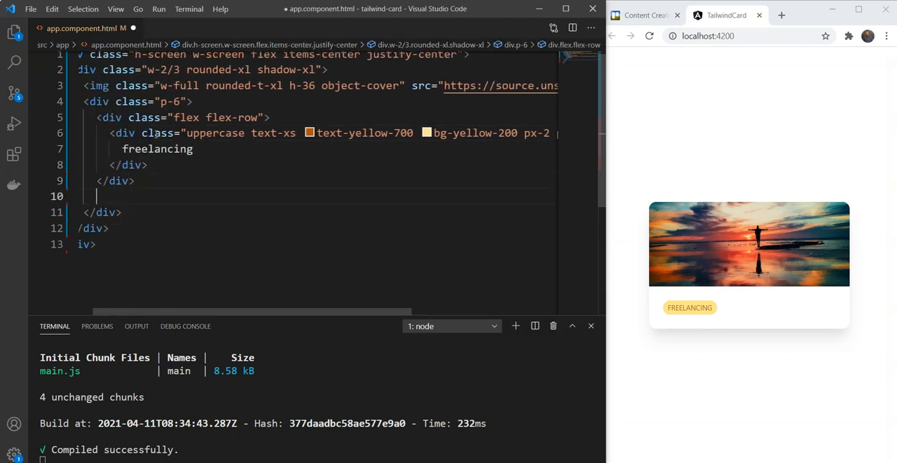
Step: Add an h2 heading The Road to Freedom with large text, mr-2 and font-bold, starting a paragraph after it
type("<div")
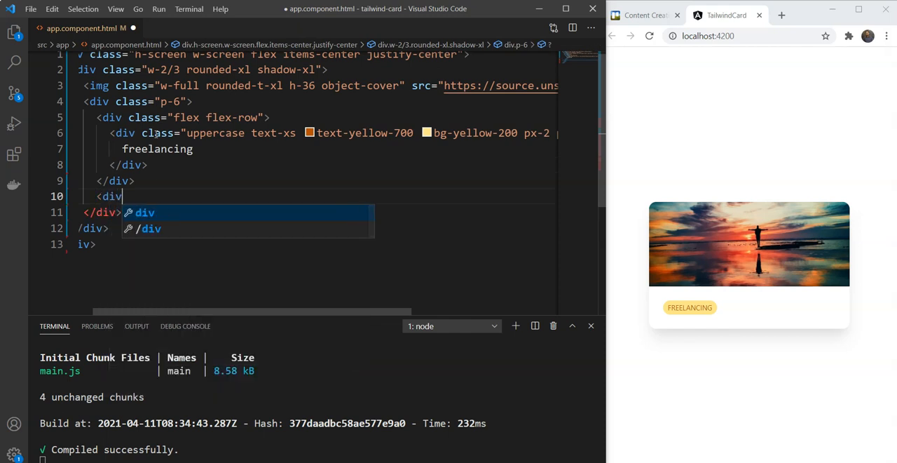
type("h2>")
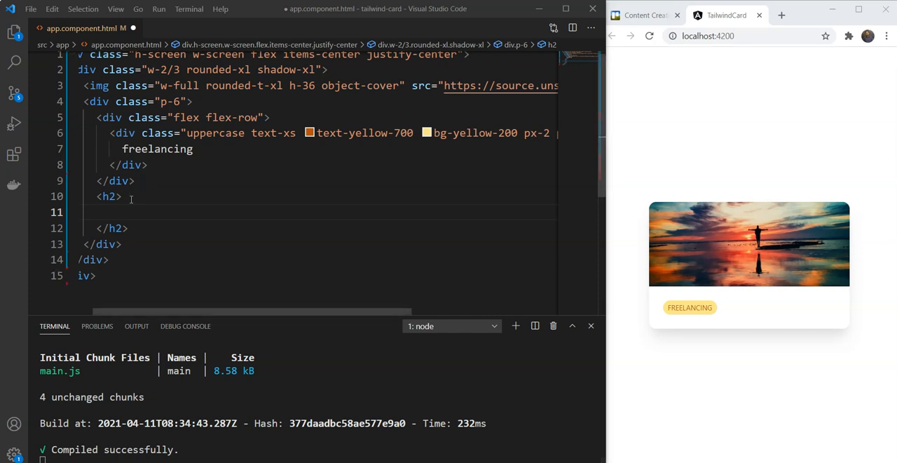
type("The Road to Freedom")
left_click(317, 197)
type(" class=\"")
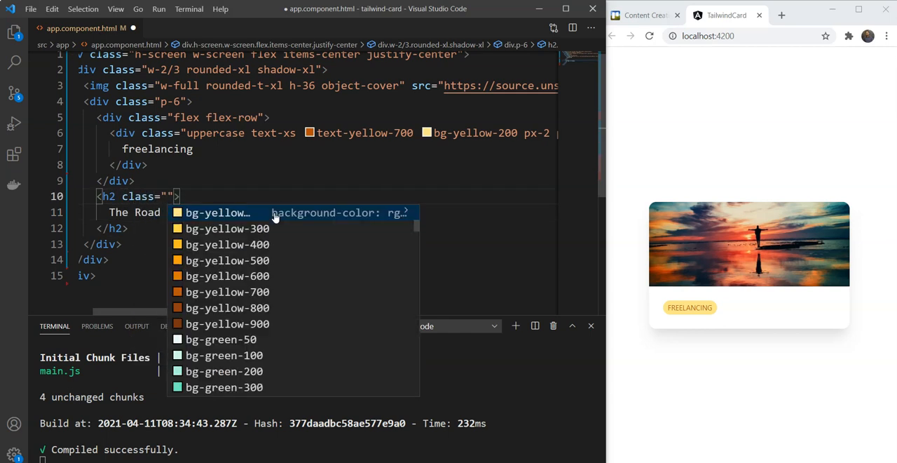
type("text-2xl")
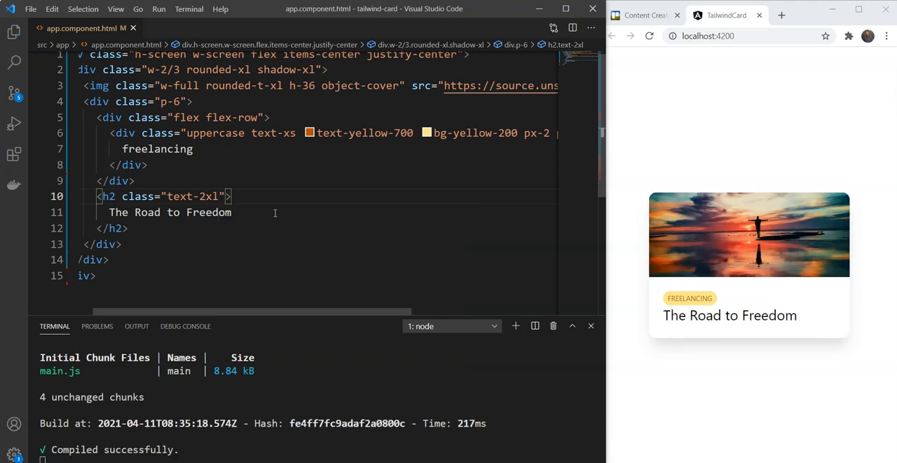
type("mr-2")
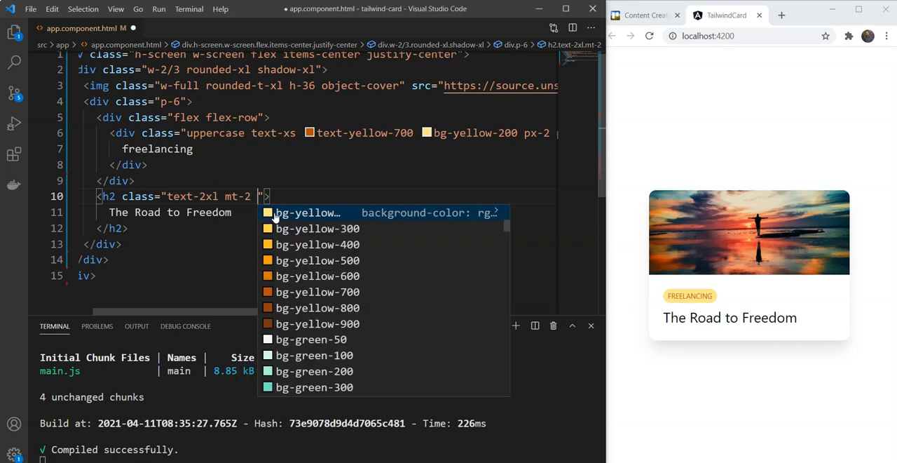
type("bold")
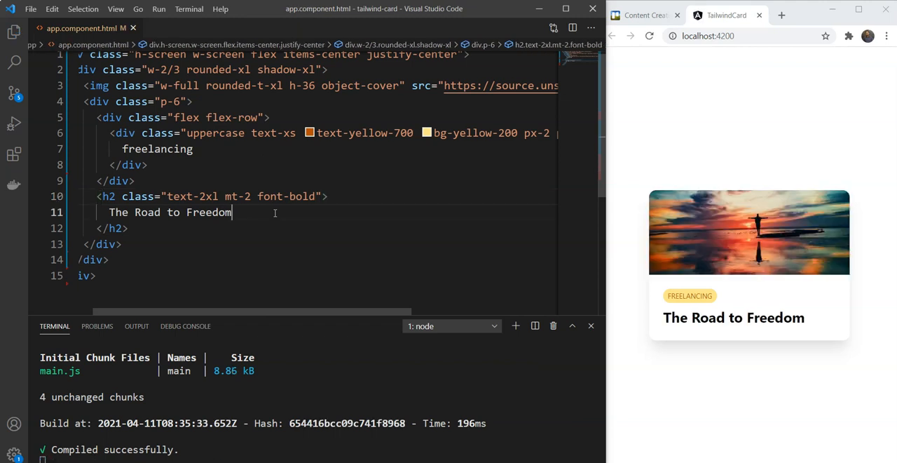
type("<p></p>")
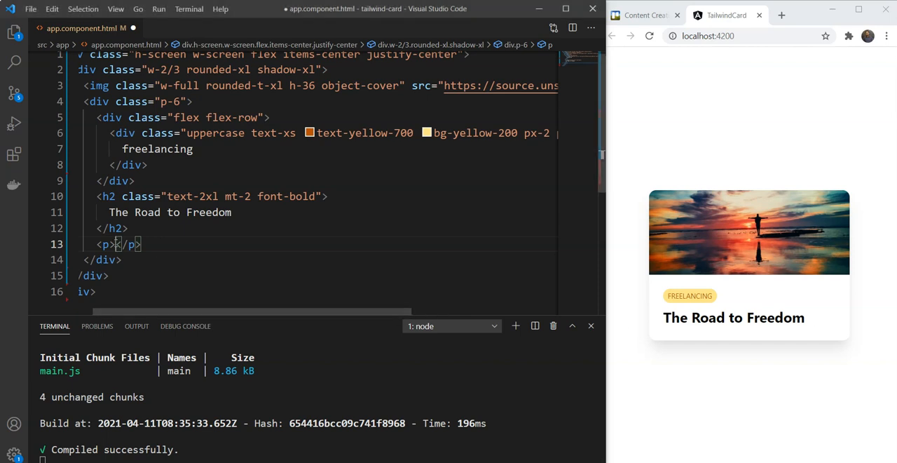
Step: Write the freelancing description paragraph with classes mt-2 text-gray-600
type("Freelancing can be a great way to move towards freedom in your li")
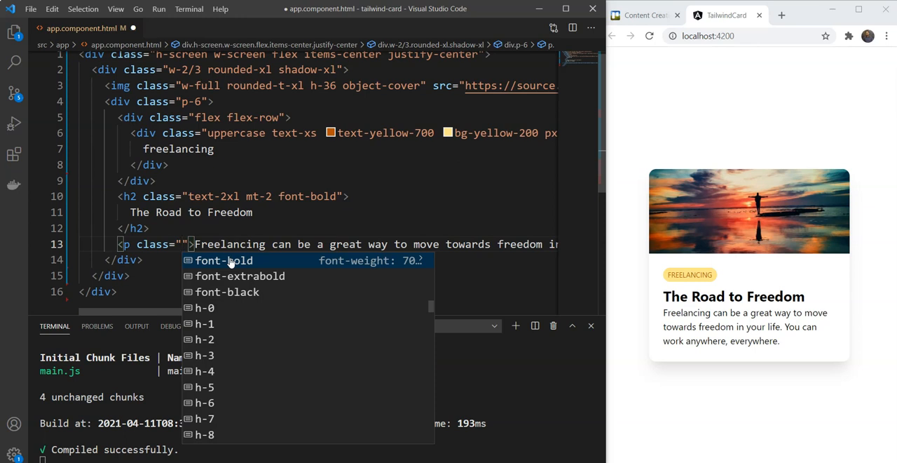
type("mt-2")
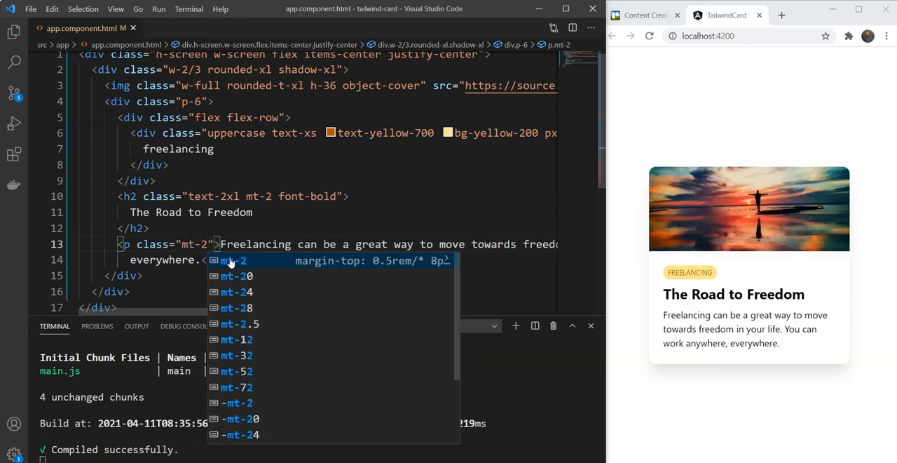
type("text")
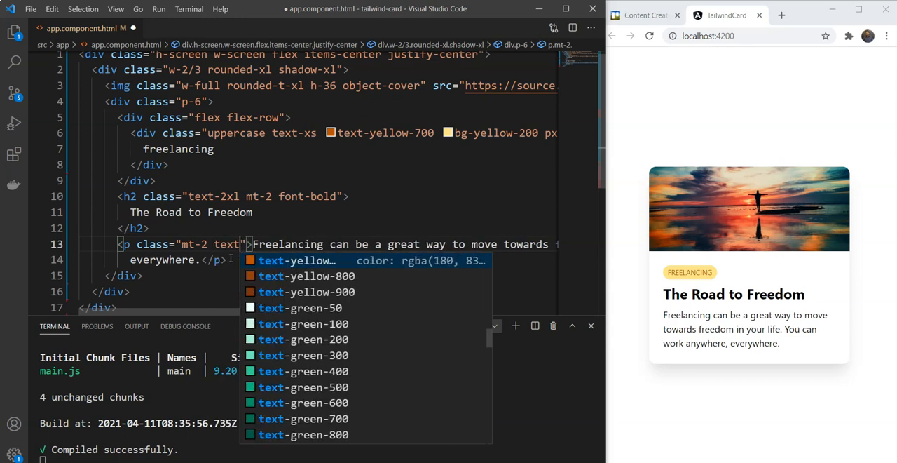
type("-gray-600")
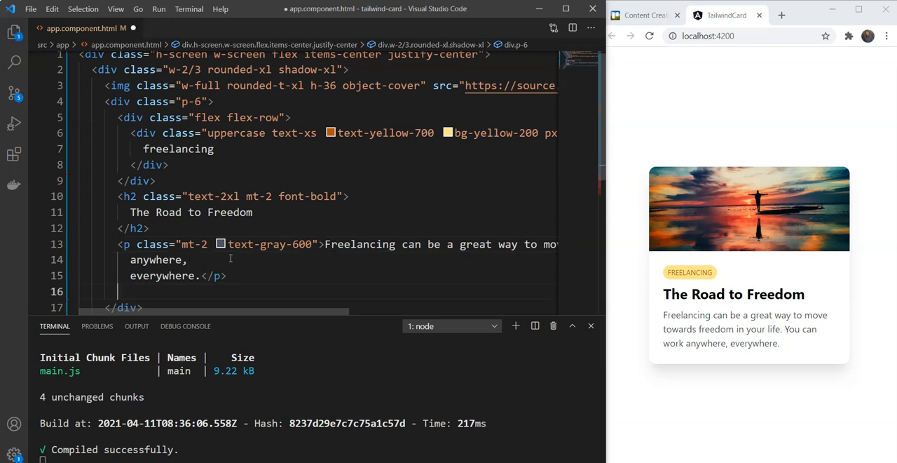
type("<div class=\"\">")
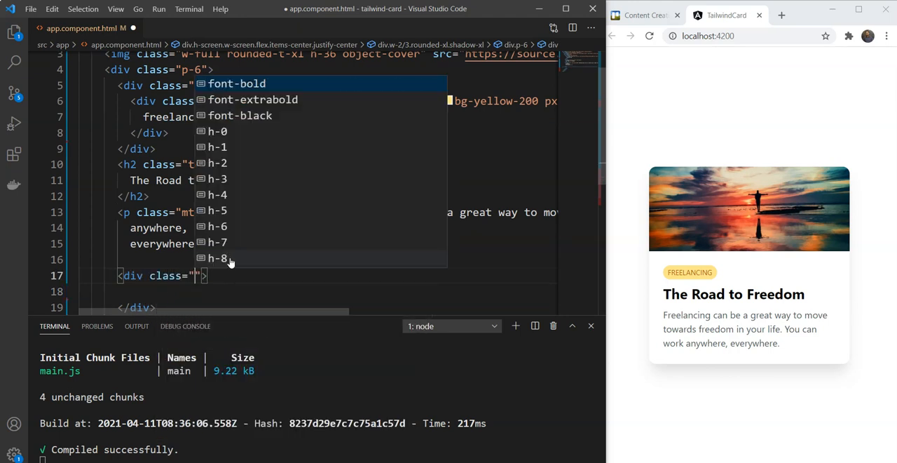
Step: Add a flex flex-row div holding an img sourced from the Unsplash 30x30 avatar URL
type("flex flex-row")
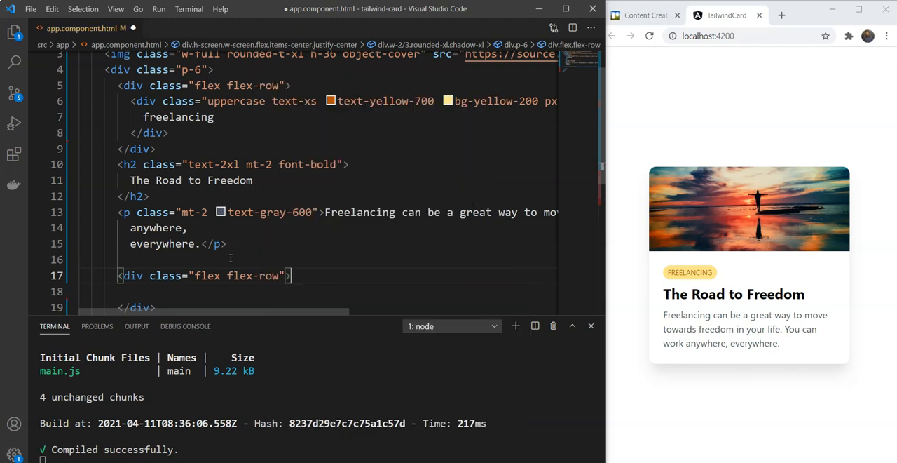
type("<img src=\"\">")
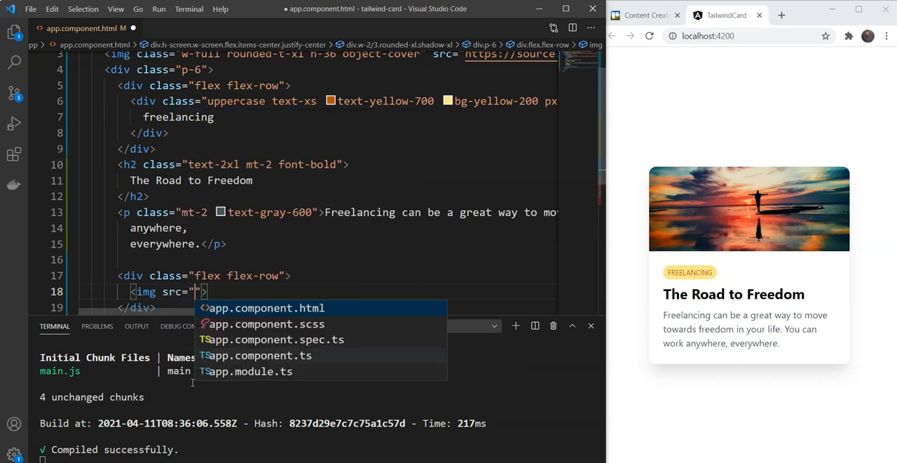
key("Escape")
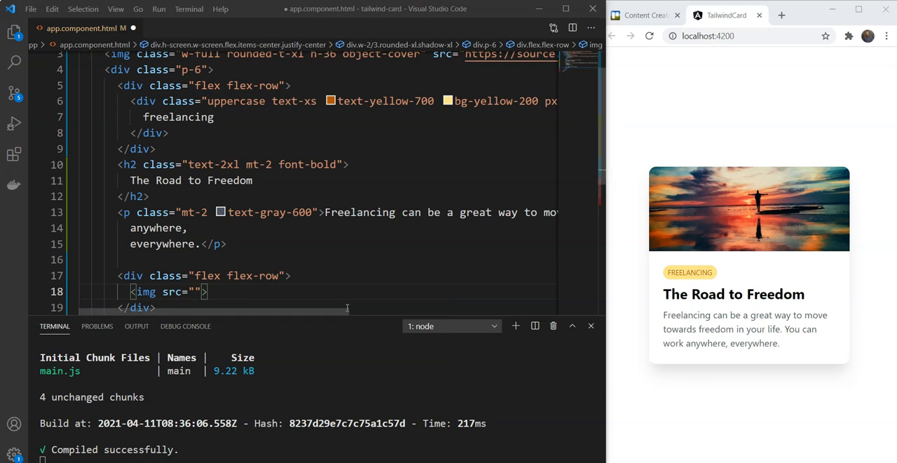
type("https://source.unsplash.com/7YVZYZeITc8/30x30")
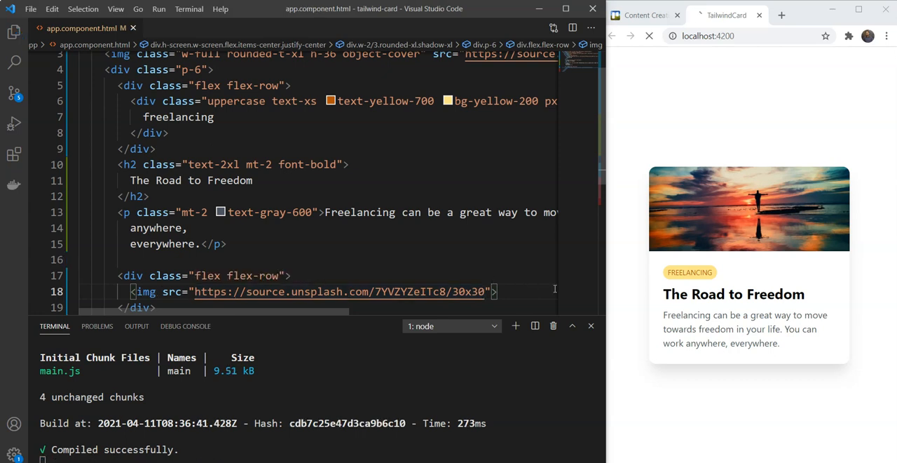
scroll("down", 3)
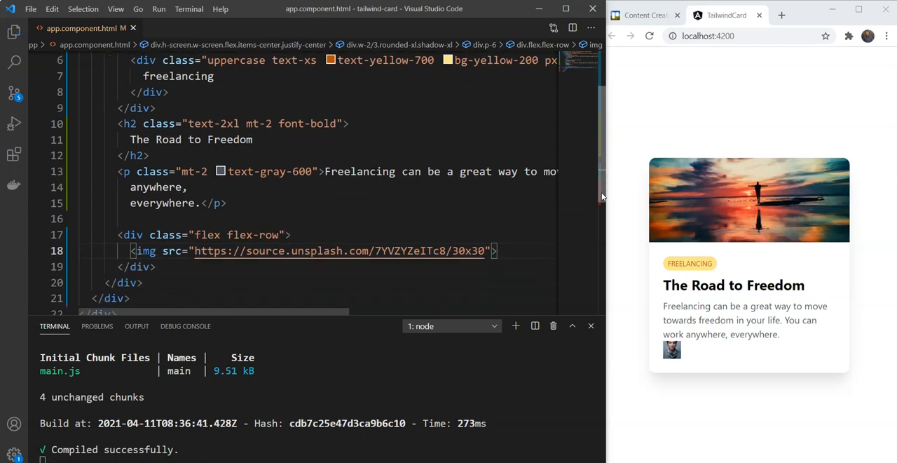
scroll("up", 3)
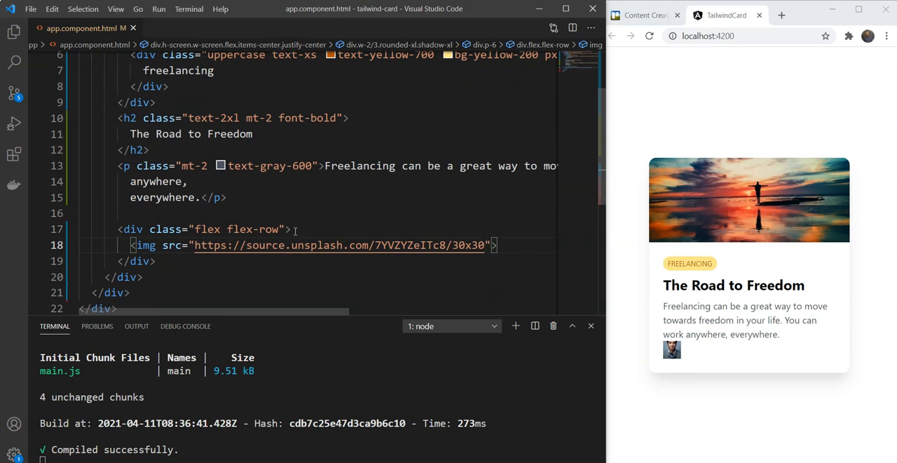
Step: Give the author row mt-4 and make the avatar rounded-full
type("mt-4")
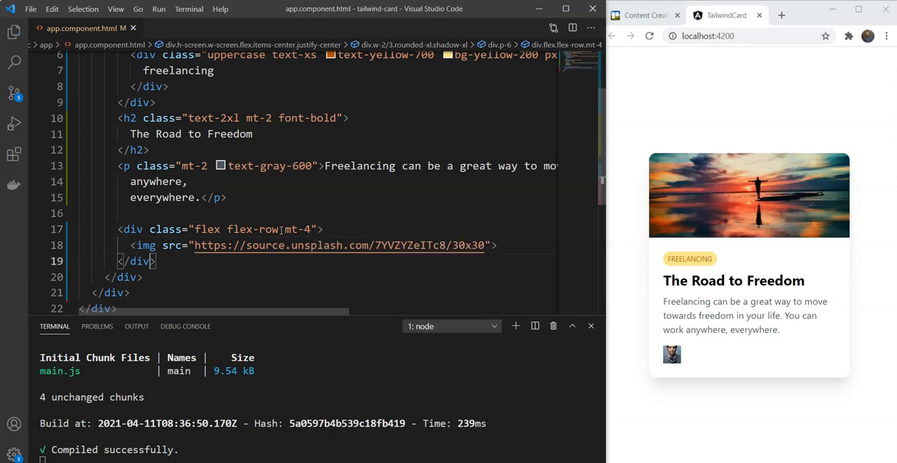
type("clas")
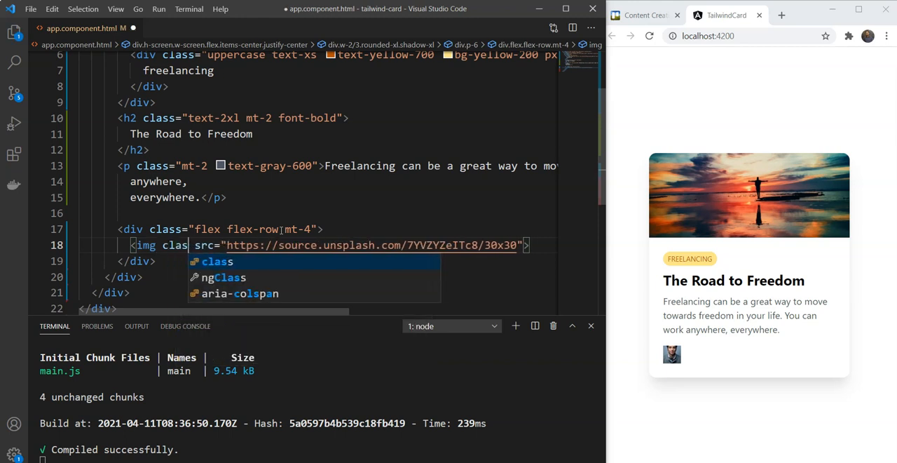
type("rounded-full\"")
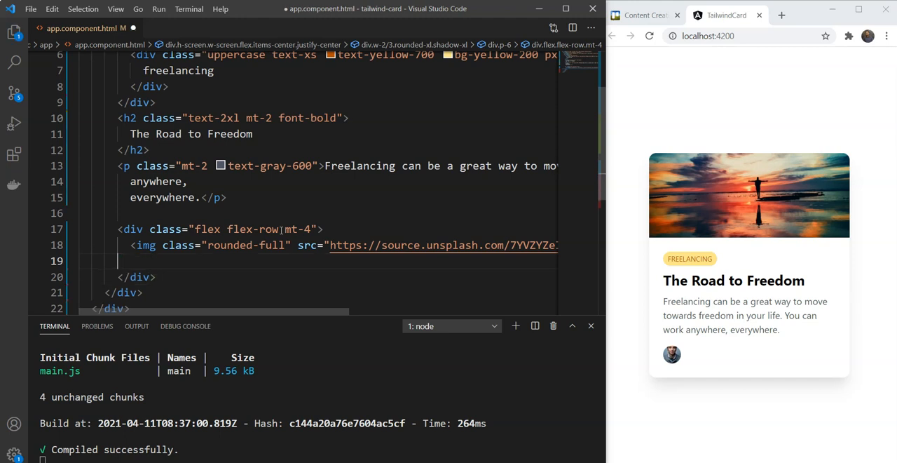
Step: Add a font-bold mr-2 div with the author name John Smith
type("<div></div>")
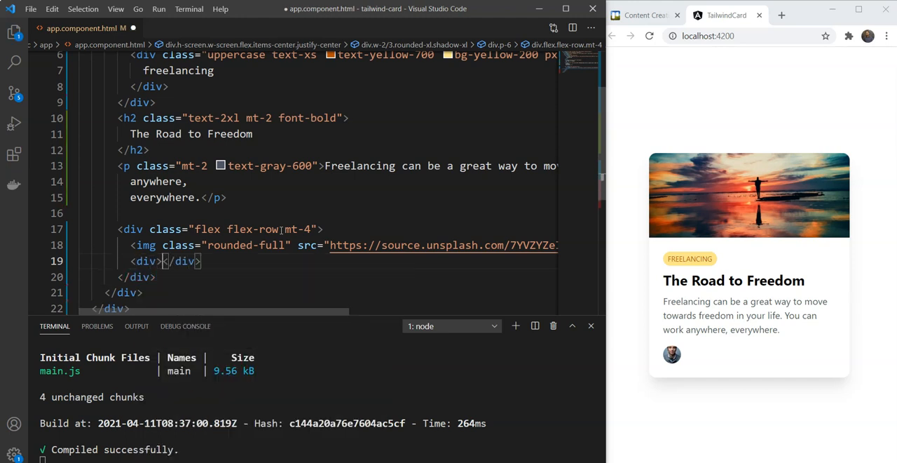
type("John Smith")
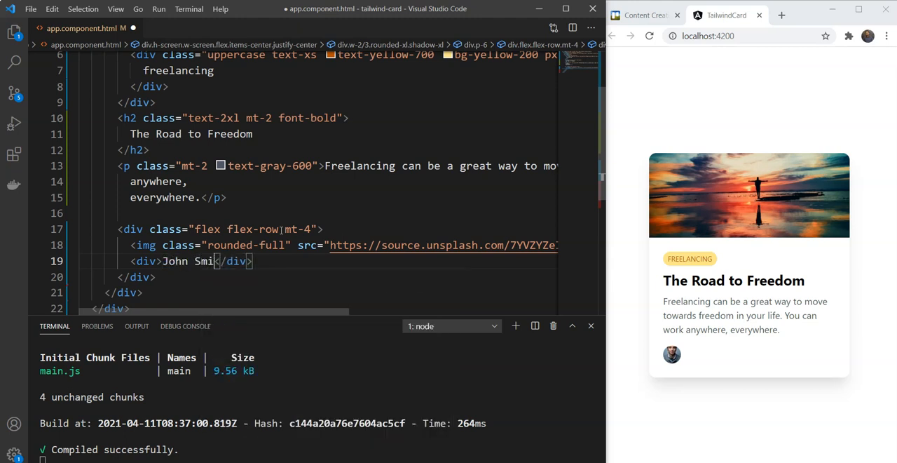
type("th")
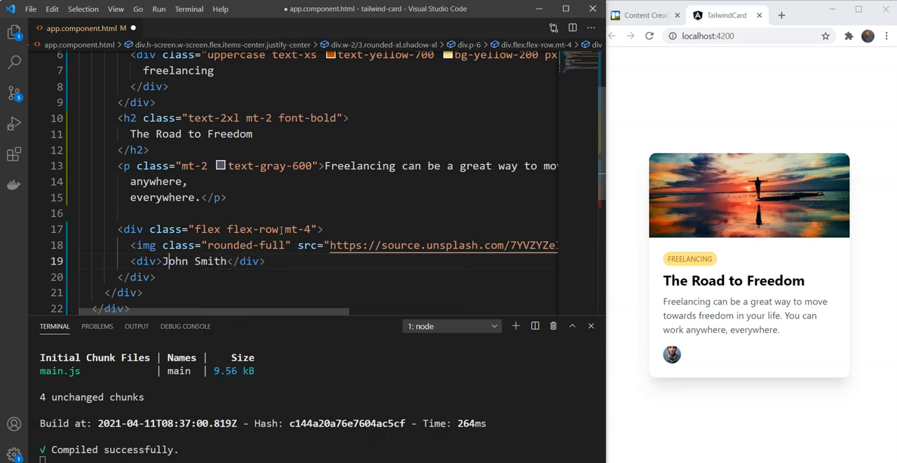
type("class=\"bold")
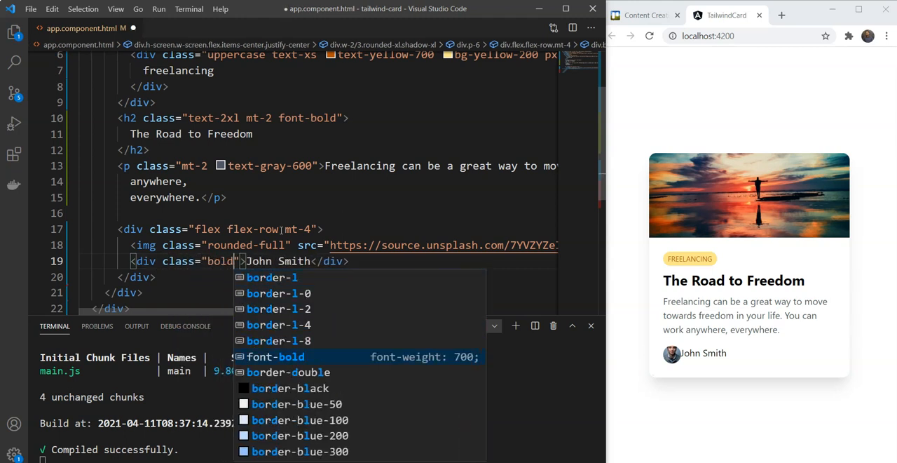
left_click(274, 356)
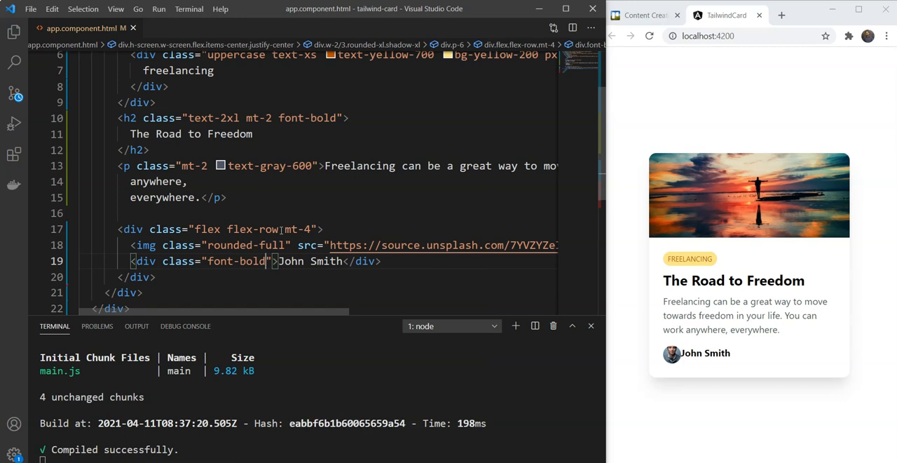
type("mr-2")
type("<div class=\"\"></div>")
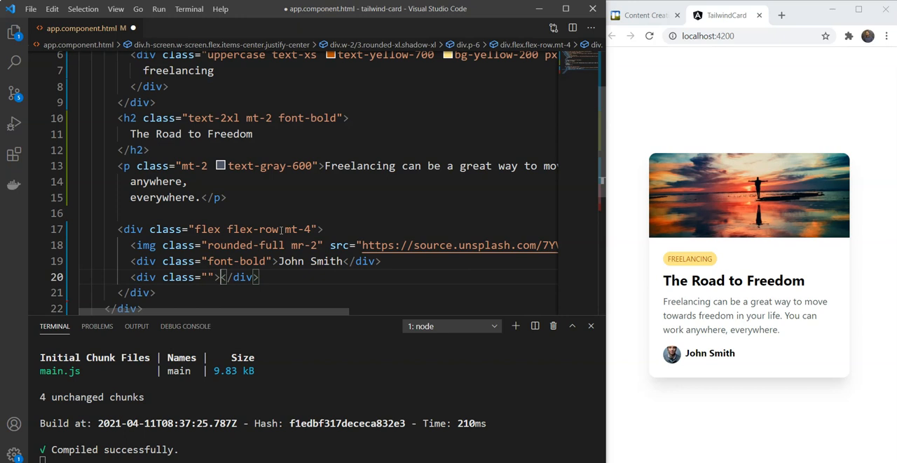
Step: Add a gray div reading On October 9, 2020 and give the avatar mr-2 spacing
type("On October")
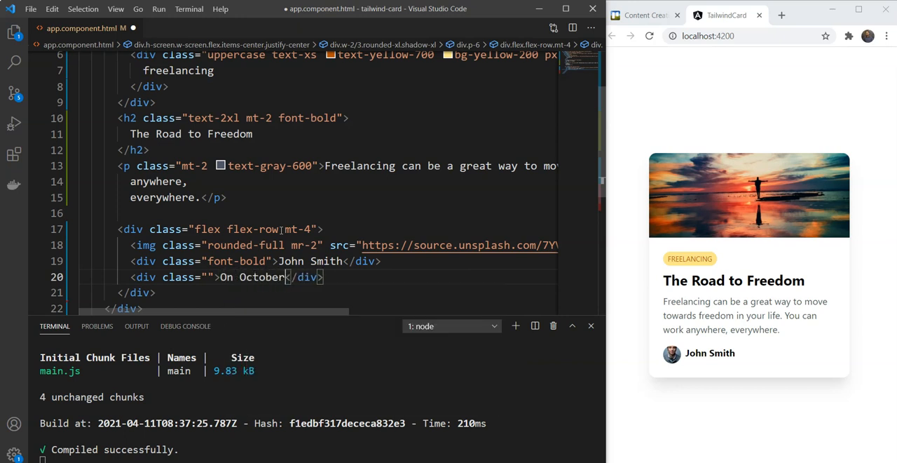
type("9,")
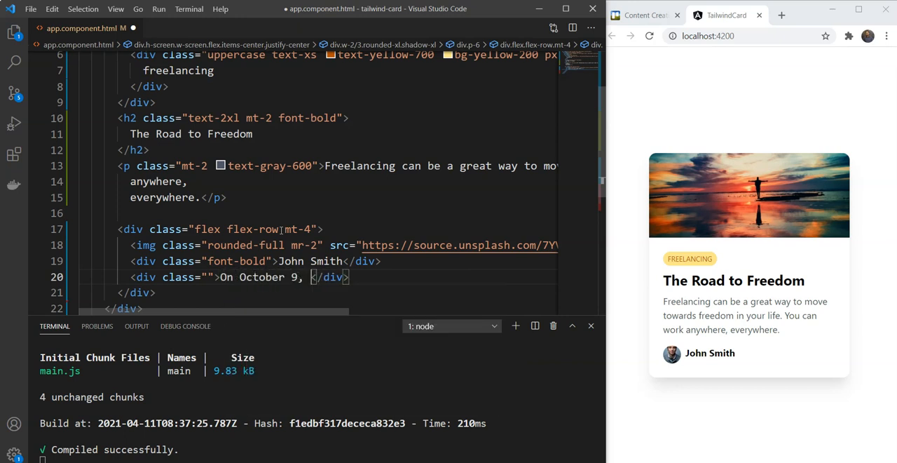
type("2020")
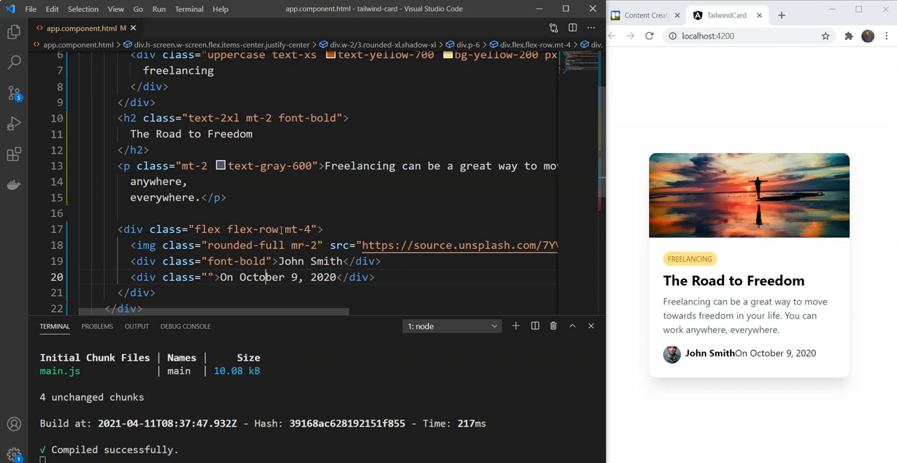
type("mr-2")
type("text-gray-400")
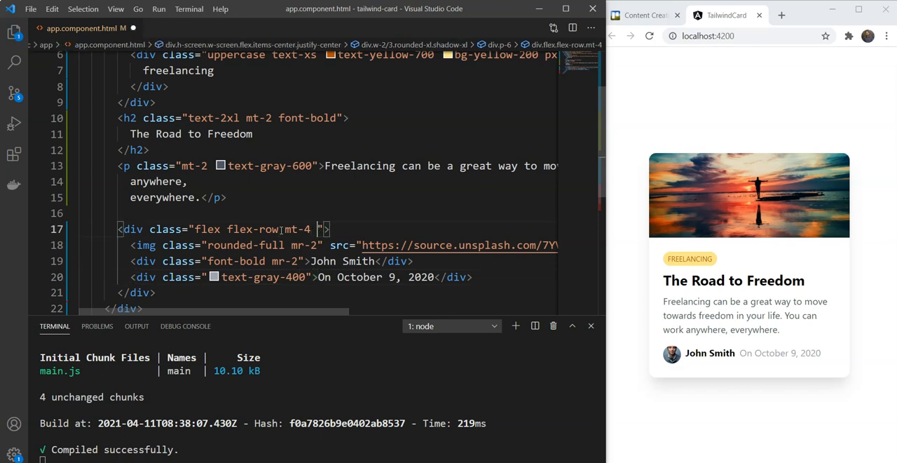
Step: Add items-center to the author row's flex container to vertically center avatar, name and date
type("items")
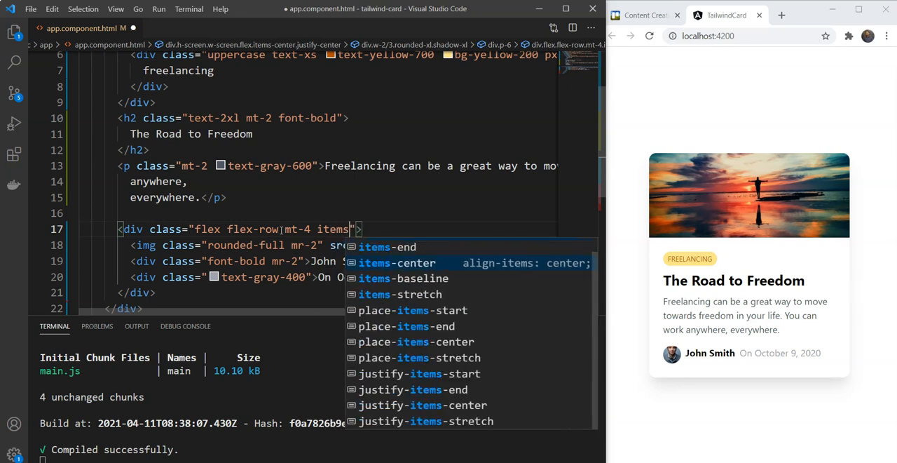
left_click(395, 262)
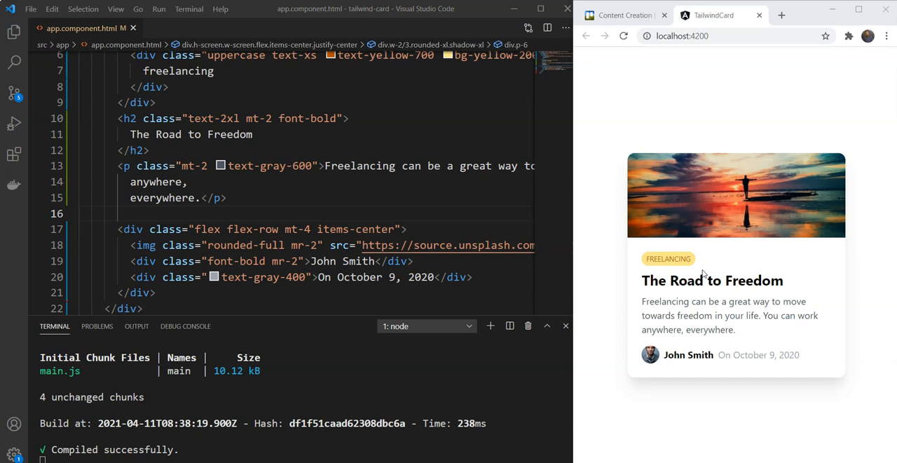
mouse_move(726, 272)
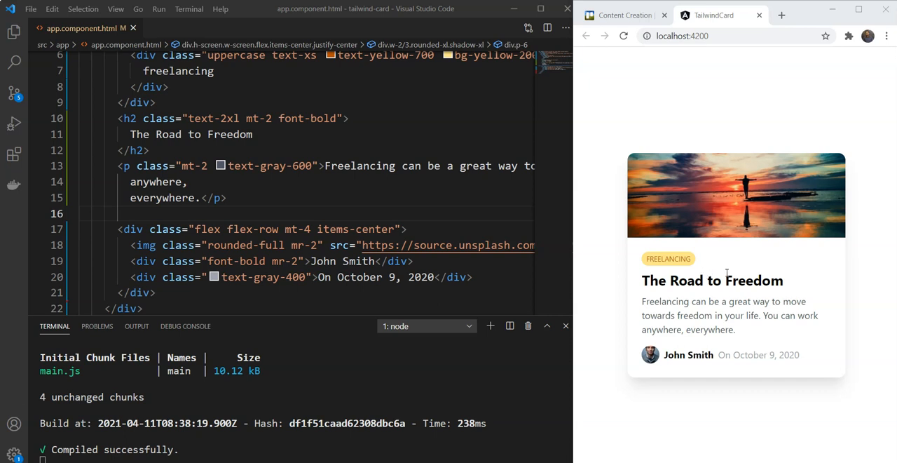
mouse_move(17, 406)
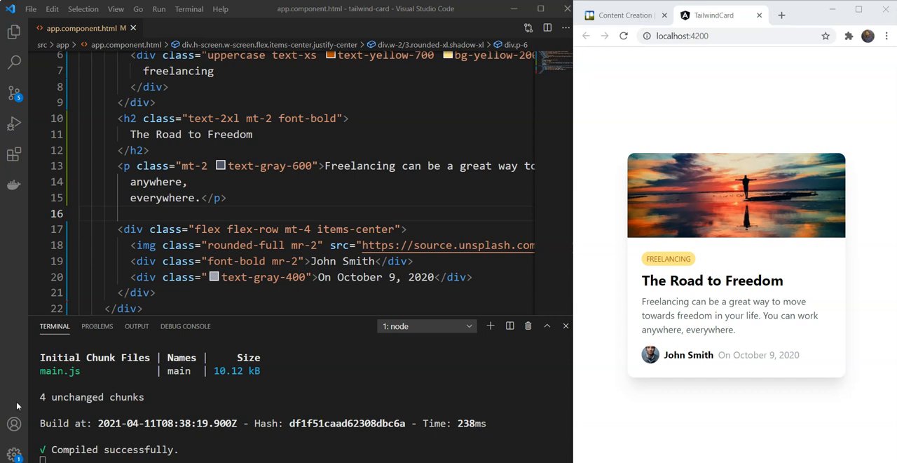